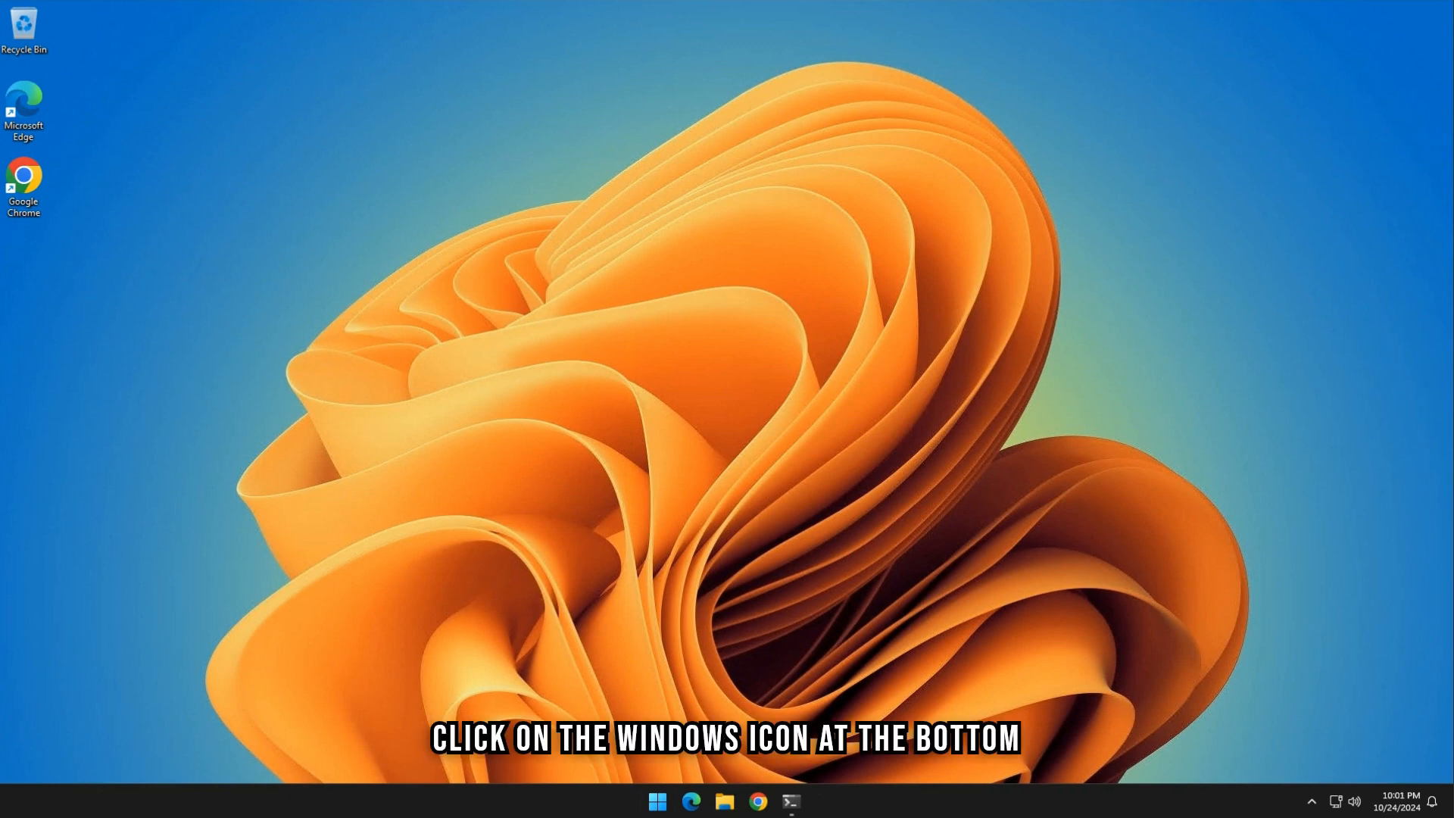
Open Network and Sharing Center from Control Panel via the Start menu
click(655, 801)
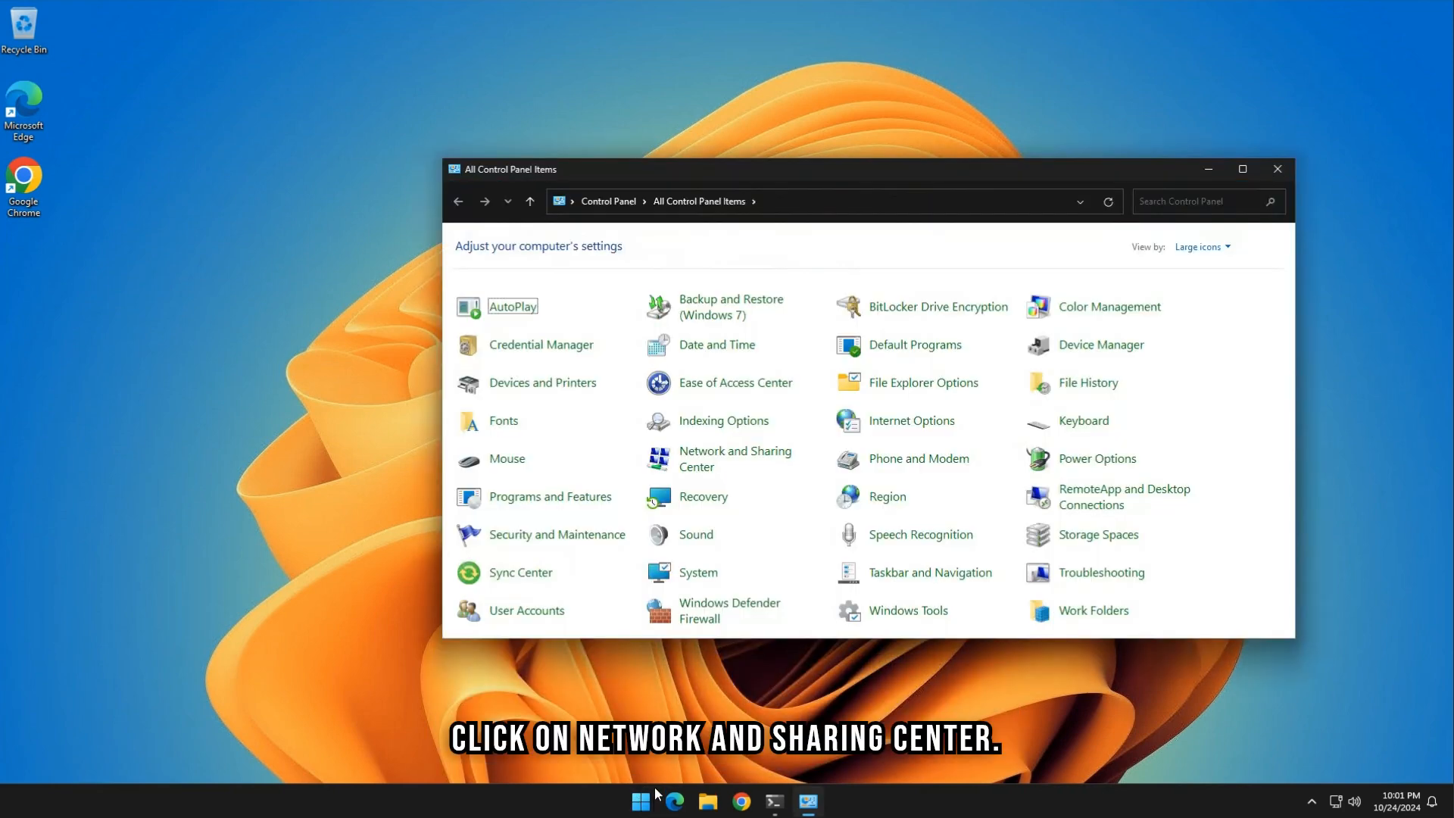
click(735, 458)
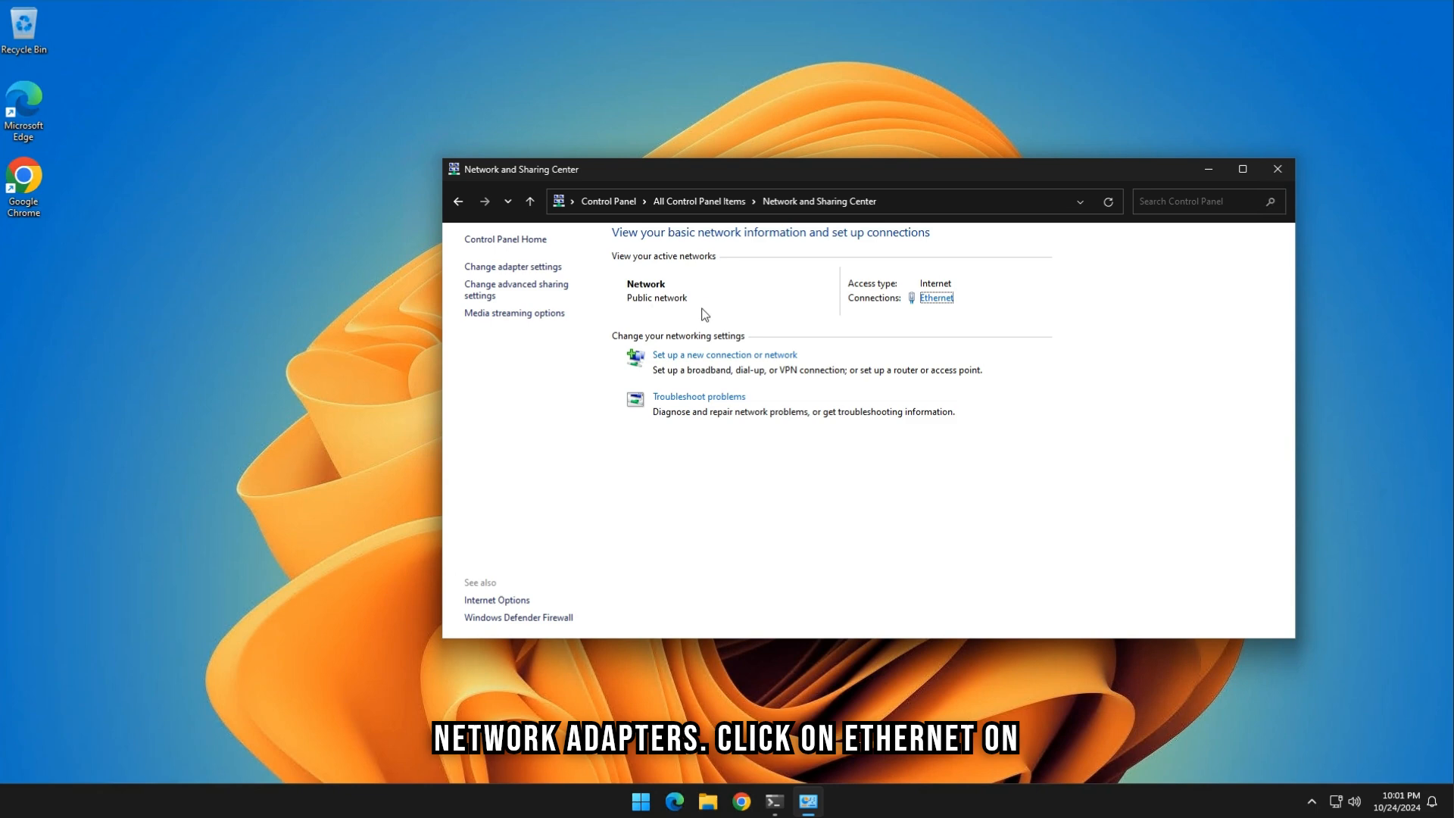
Open the Ethernet connection's Properties and its Internet Protocol Version 4 (TCP/IPv4) settings
click(936, 297)
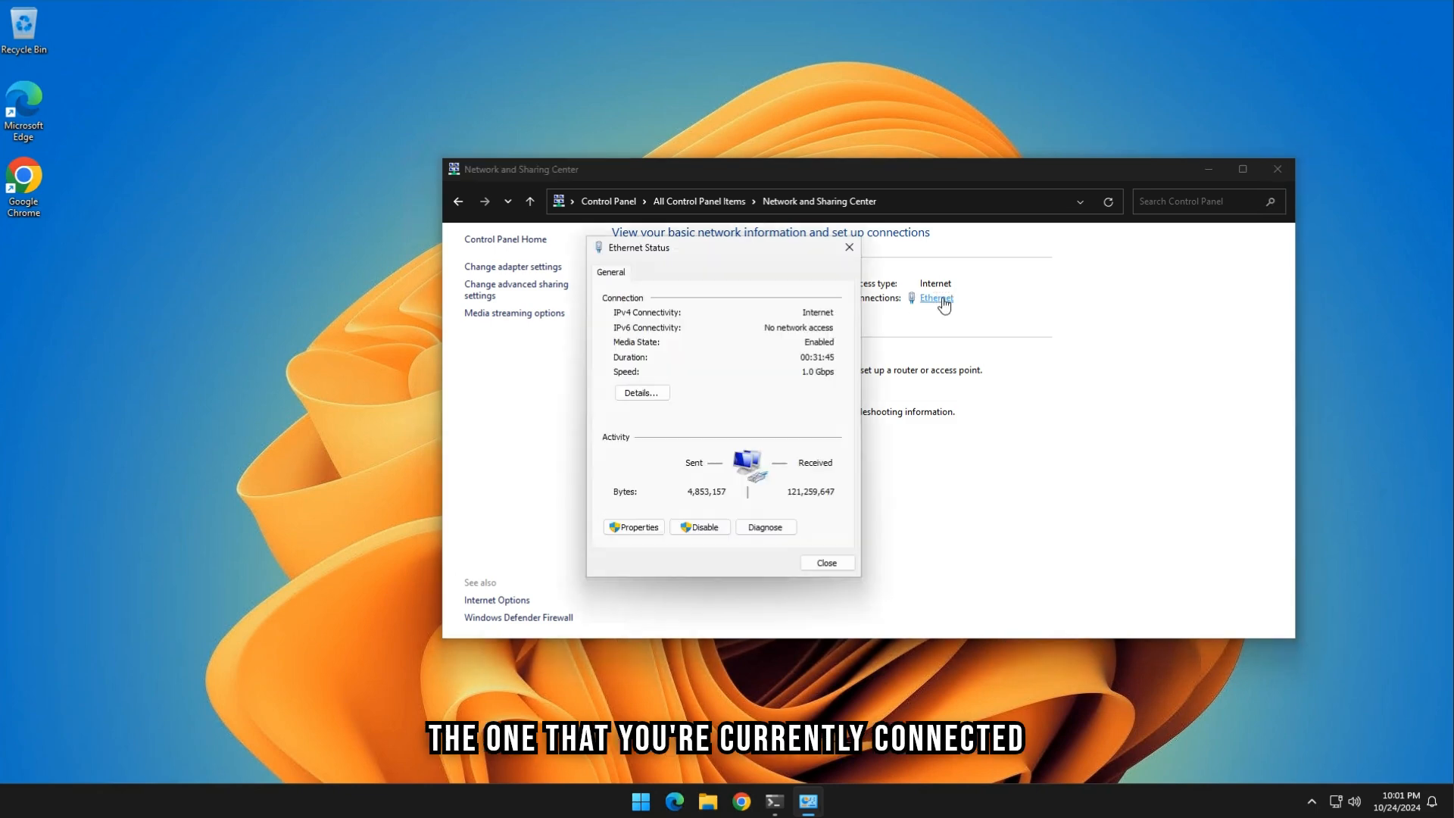
mouse_move(816, 378)
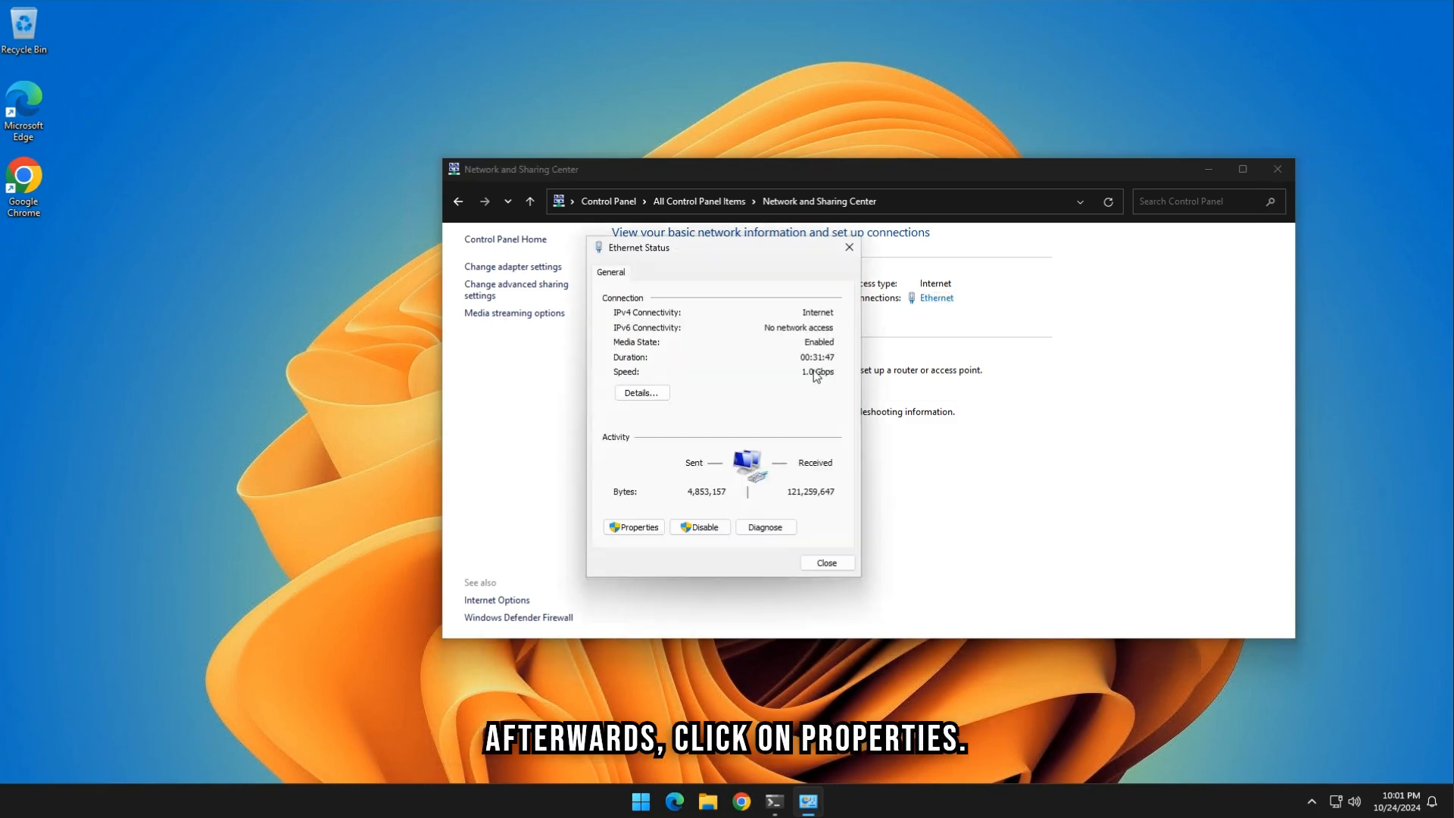
click(633, 527)
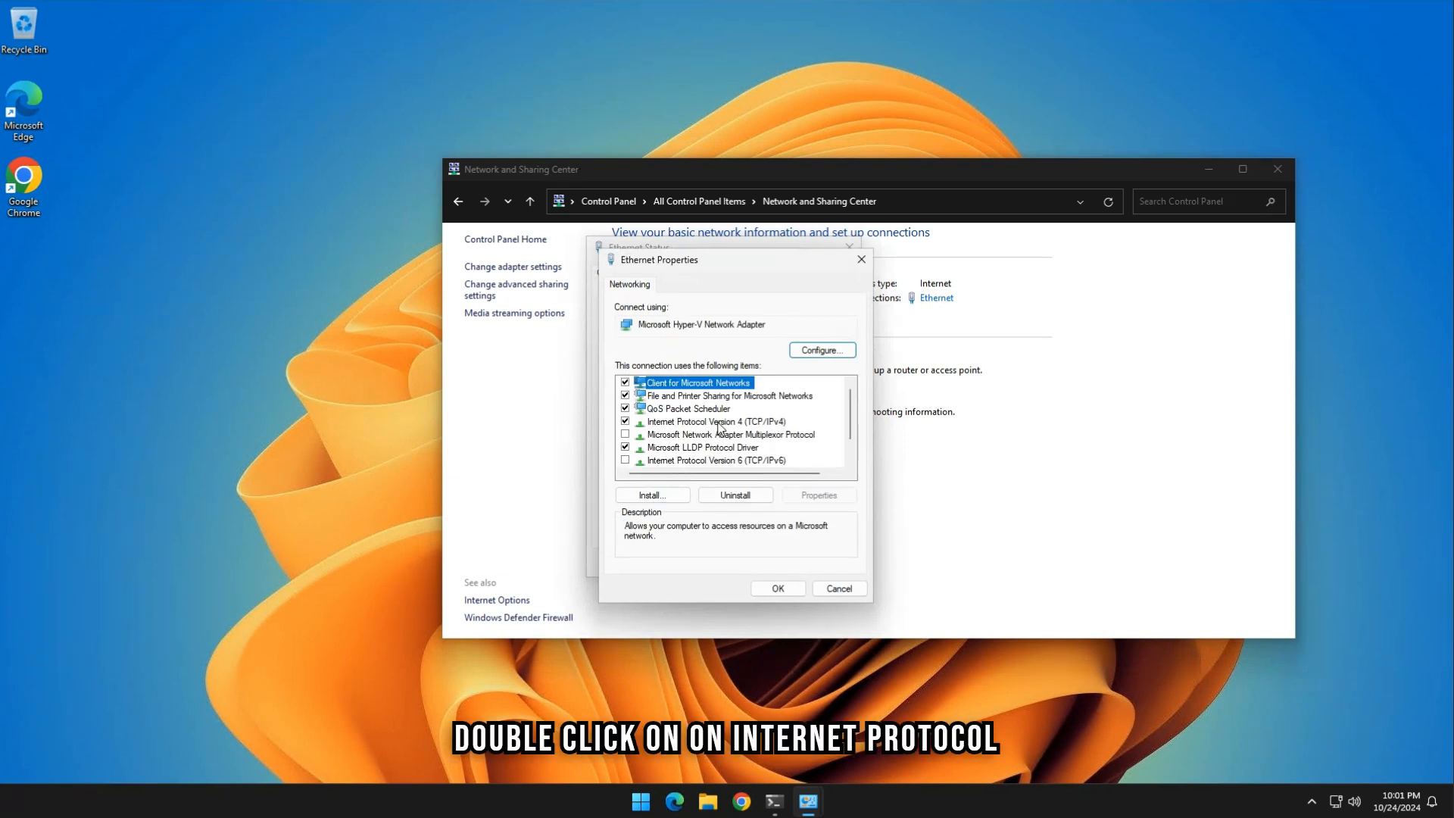
double_click(710, 421)
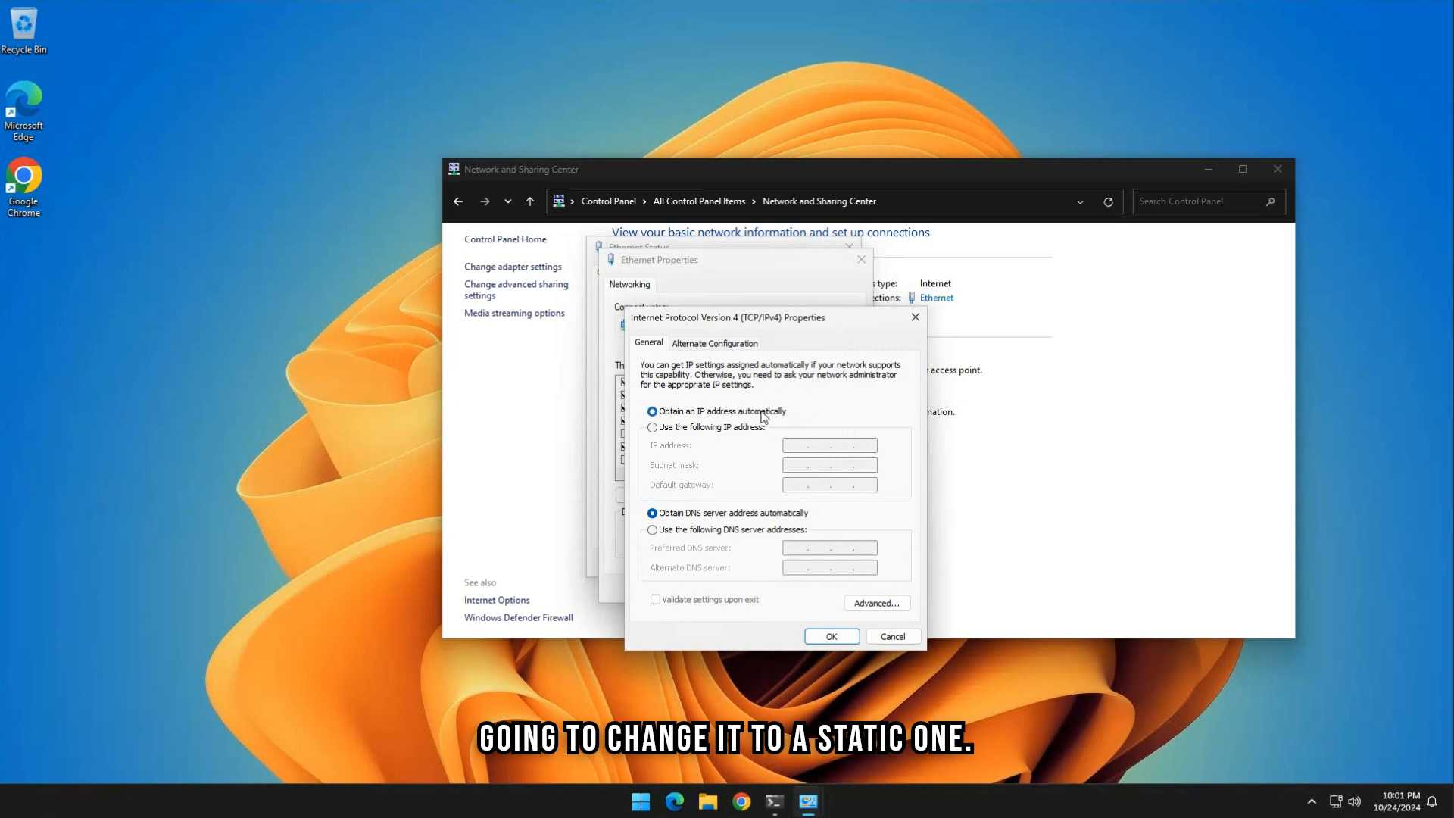
Select 'Use the following IP address' in the Ethernet IPv4 properties
click(651, 427)
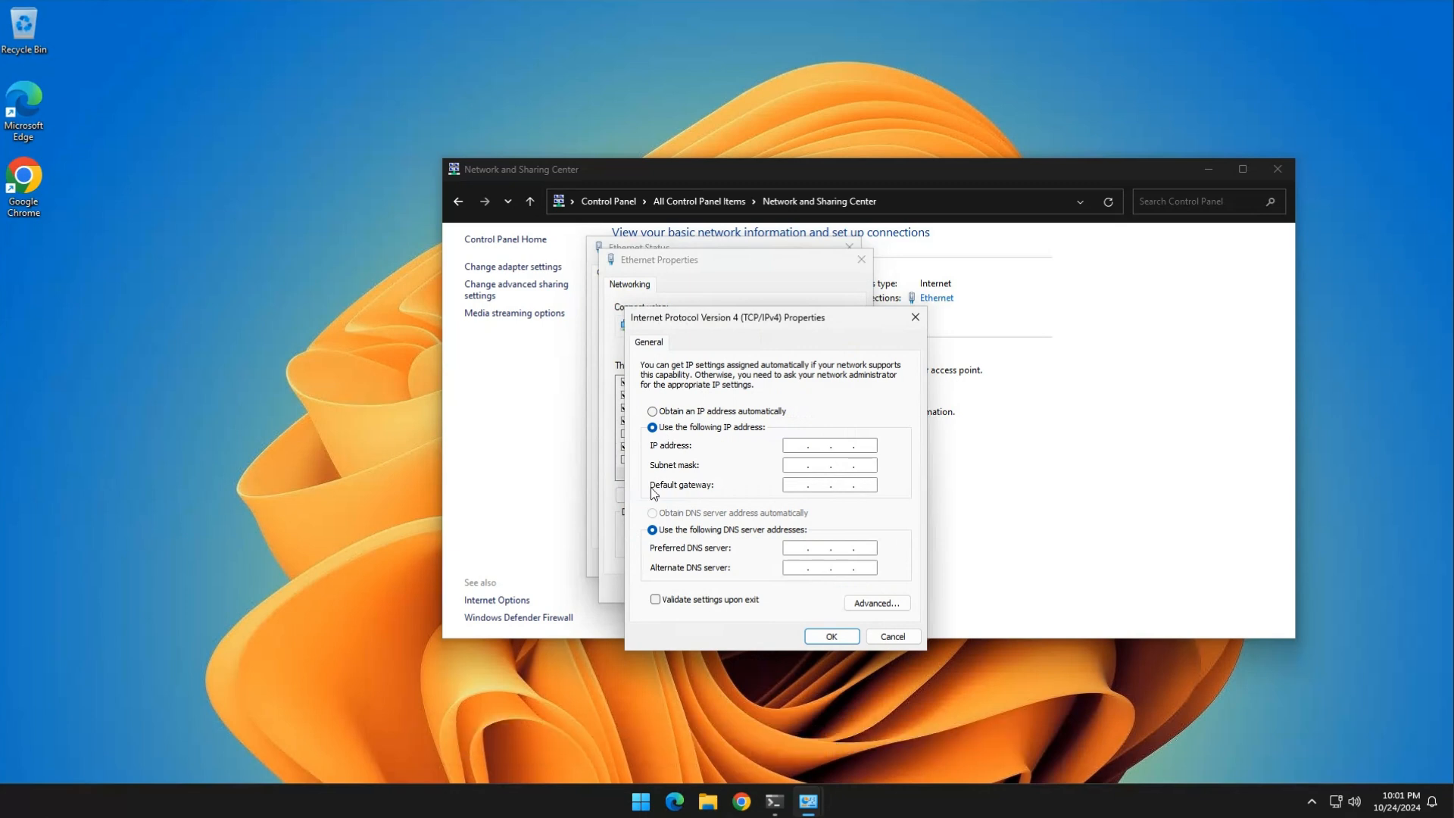
click(644, 798)
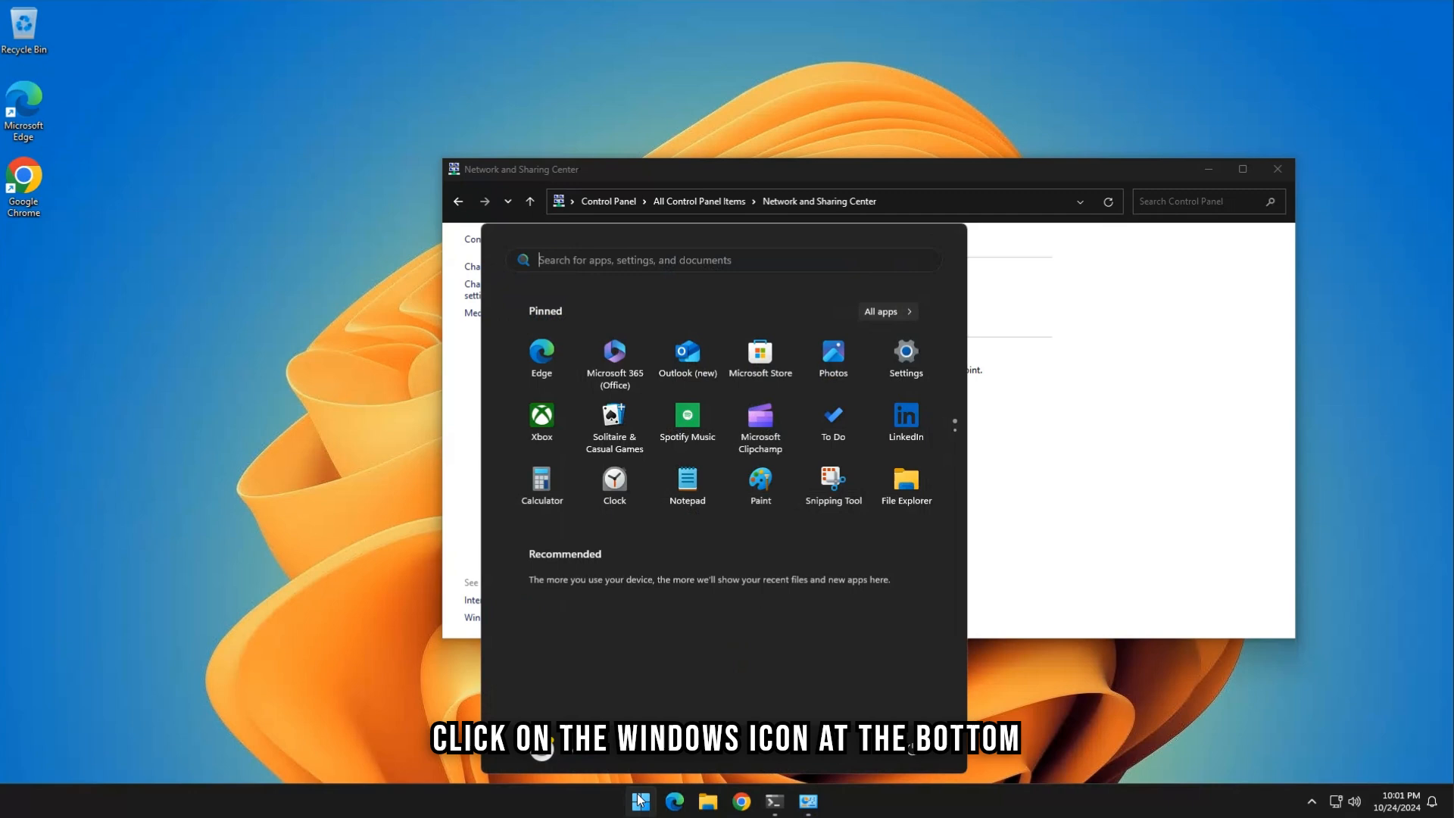
Launch Command Prompt and run ipconfig, showing 192.168.0.235, mask 255.255.255.0, gateway 192.168.0.1
text(cmd)
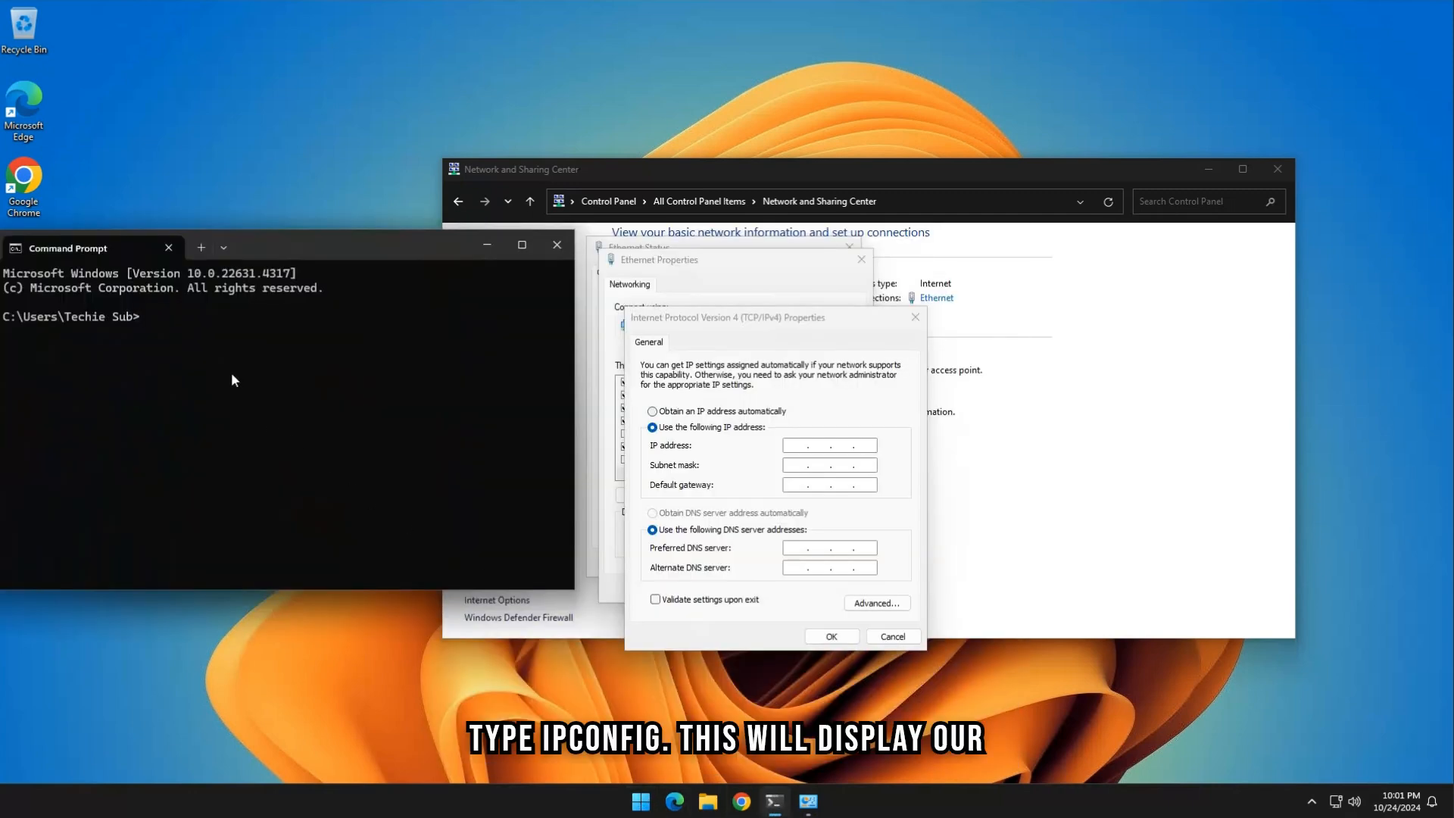
text(ipconfig)
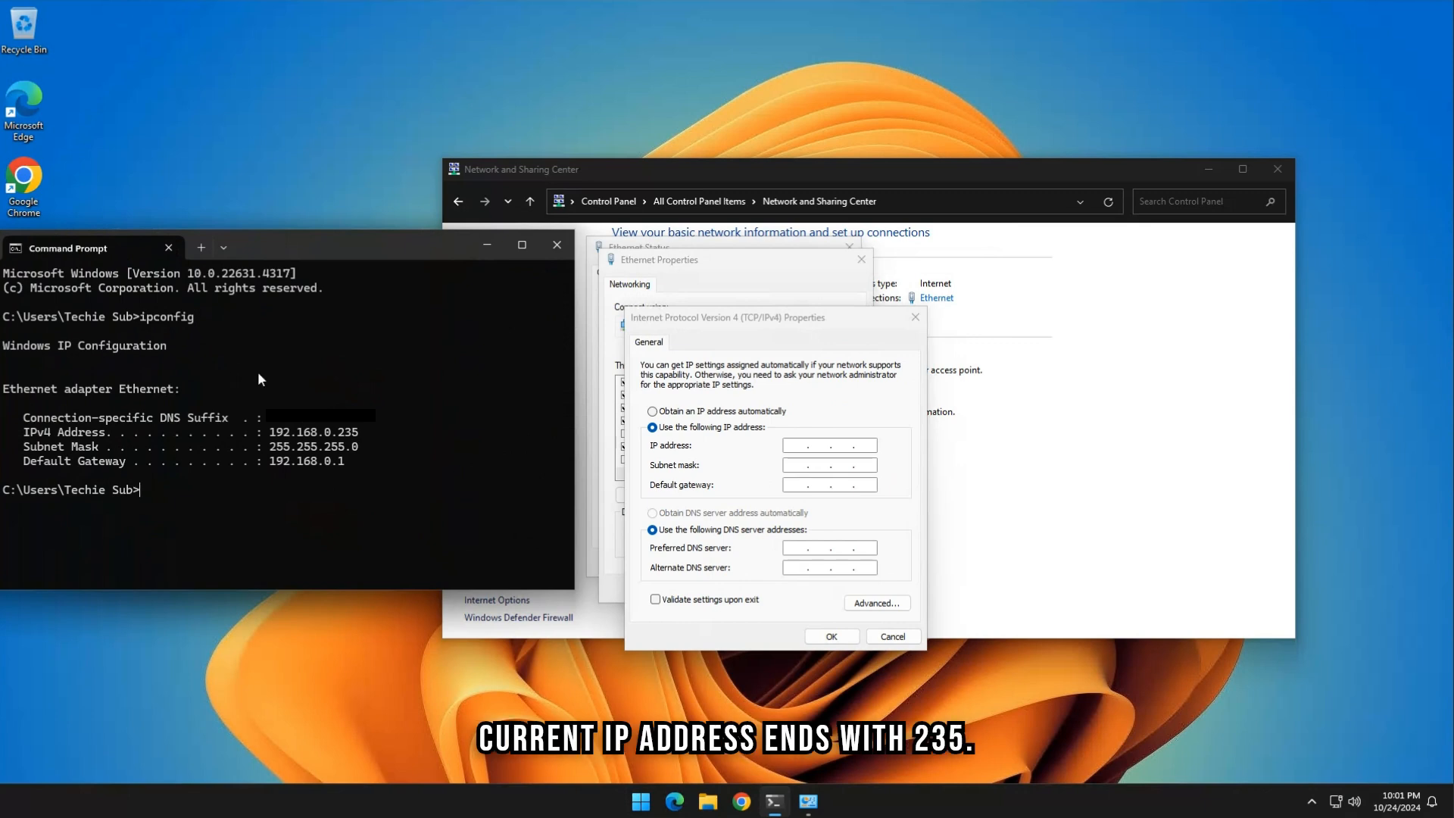
mouse_move(358, 443)
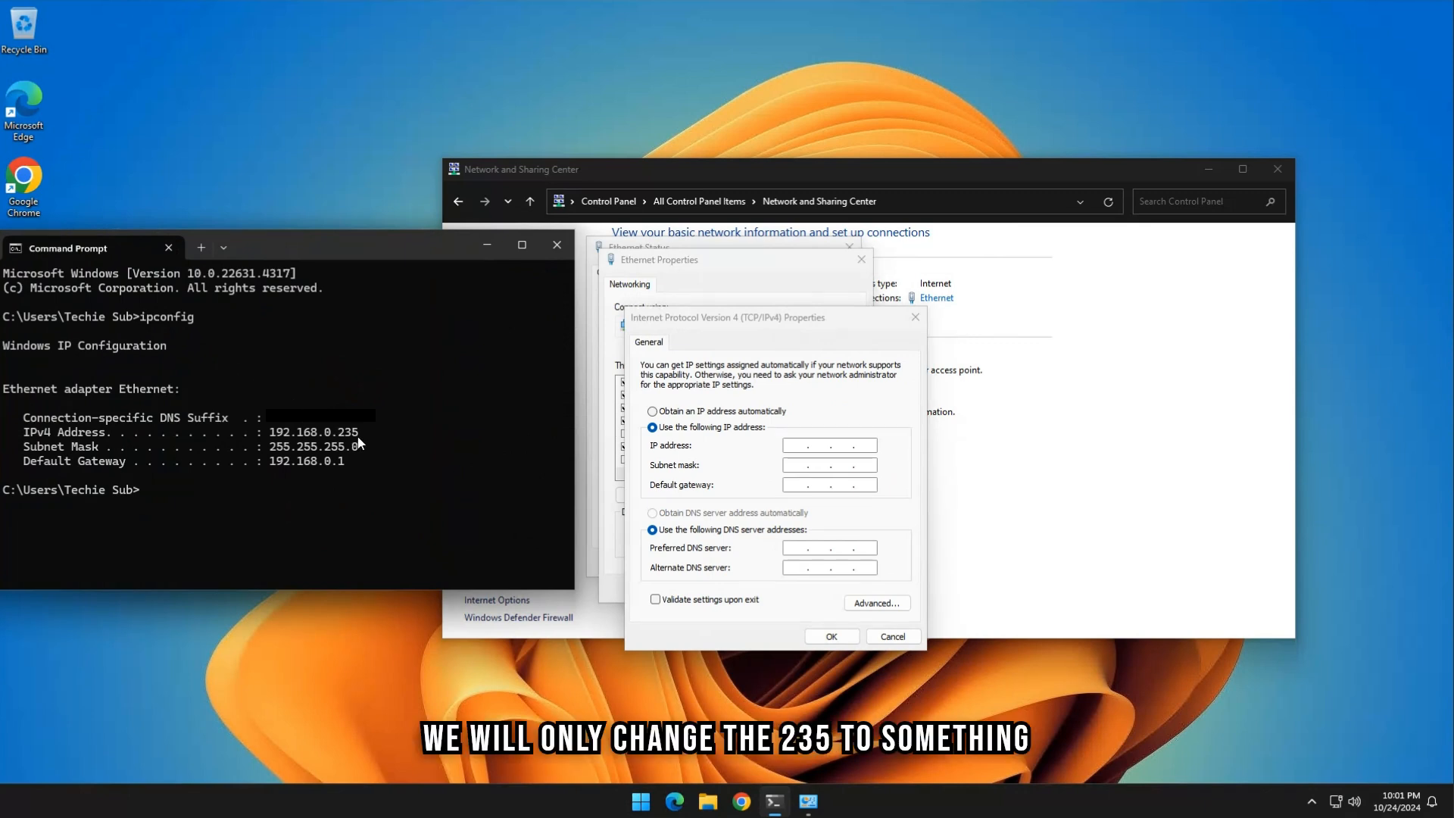
mouse_move(374, 520)
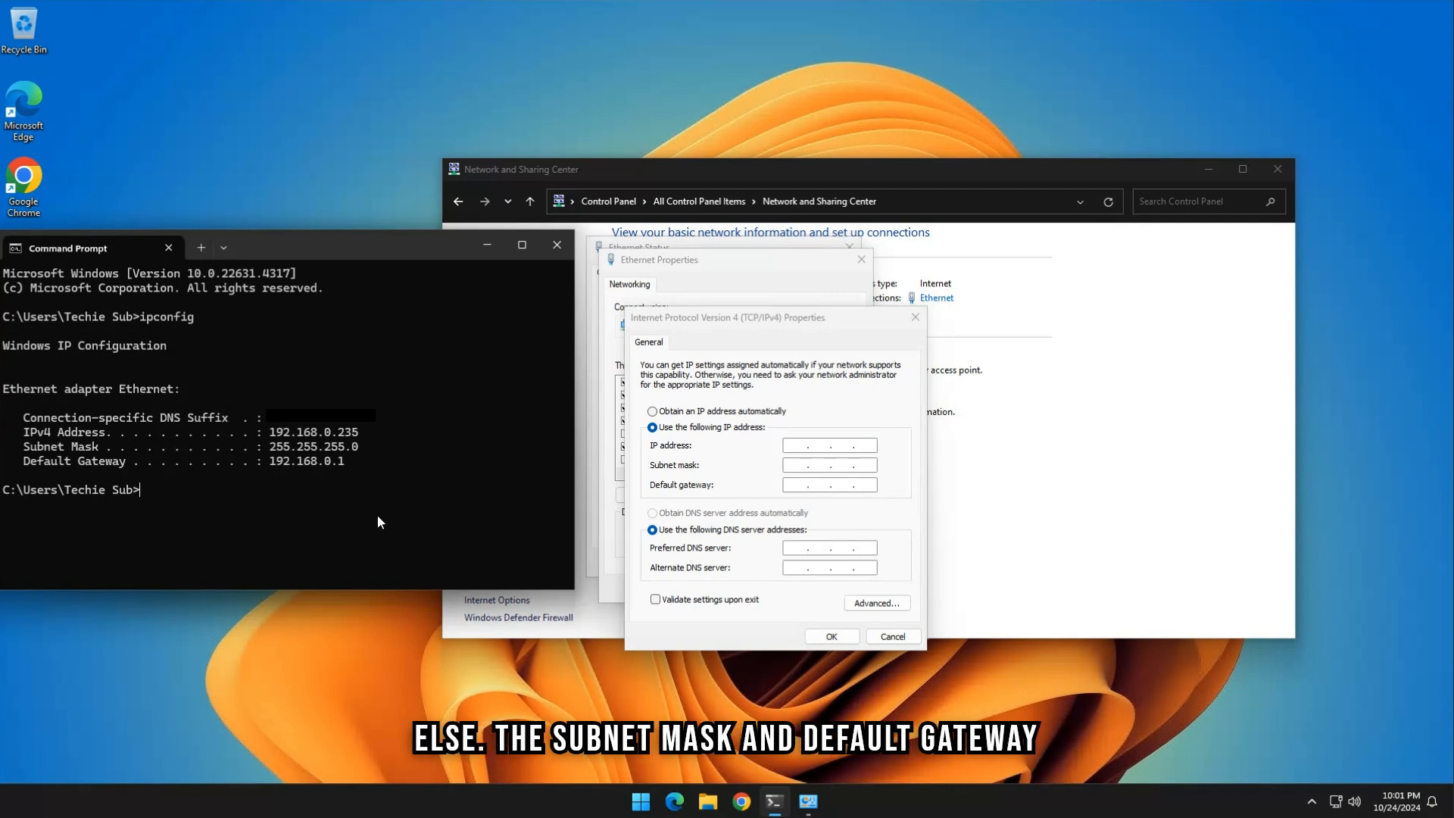
mouse_move(466, 479)
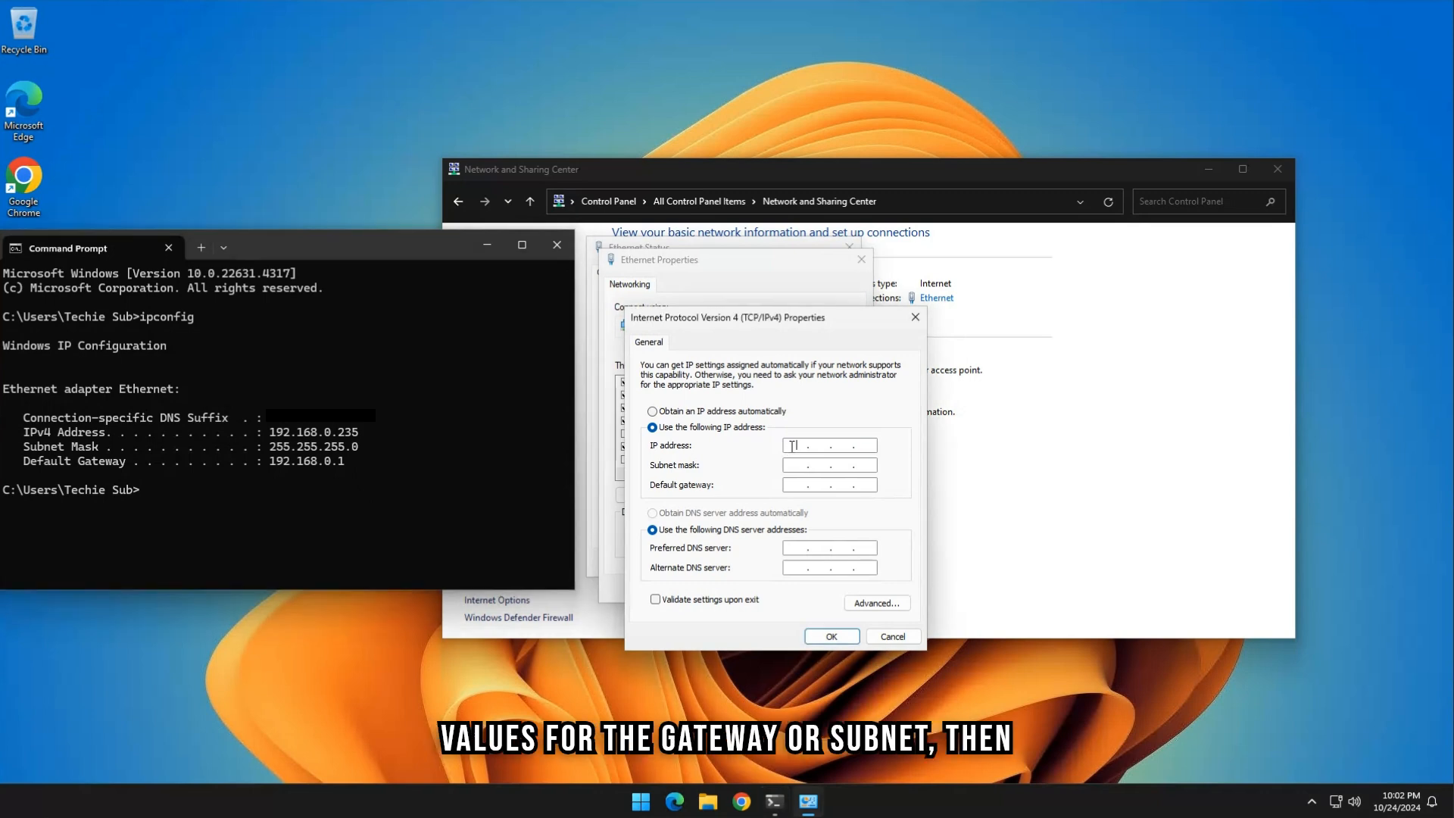
Enter IP 192.168.0.200, mask 255.255.255.0, gateway 192.168.0.1, DNS 8.8.8.8 and 1.1.1.1
text(192)
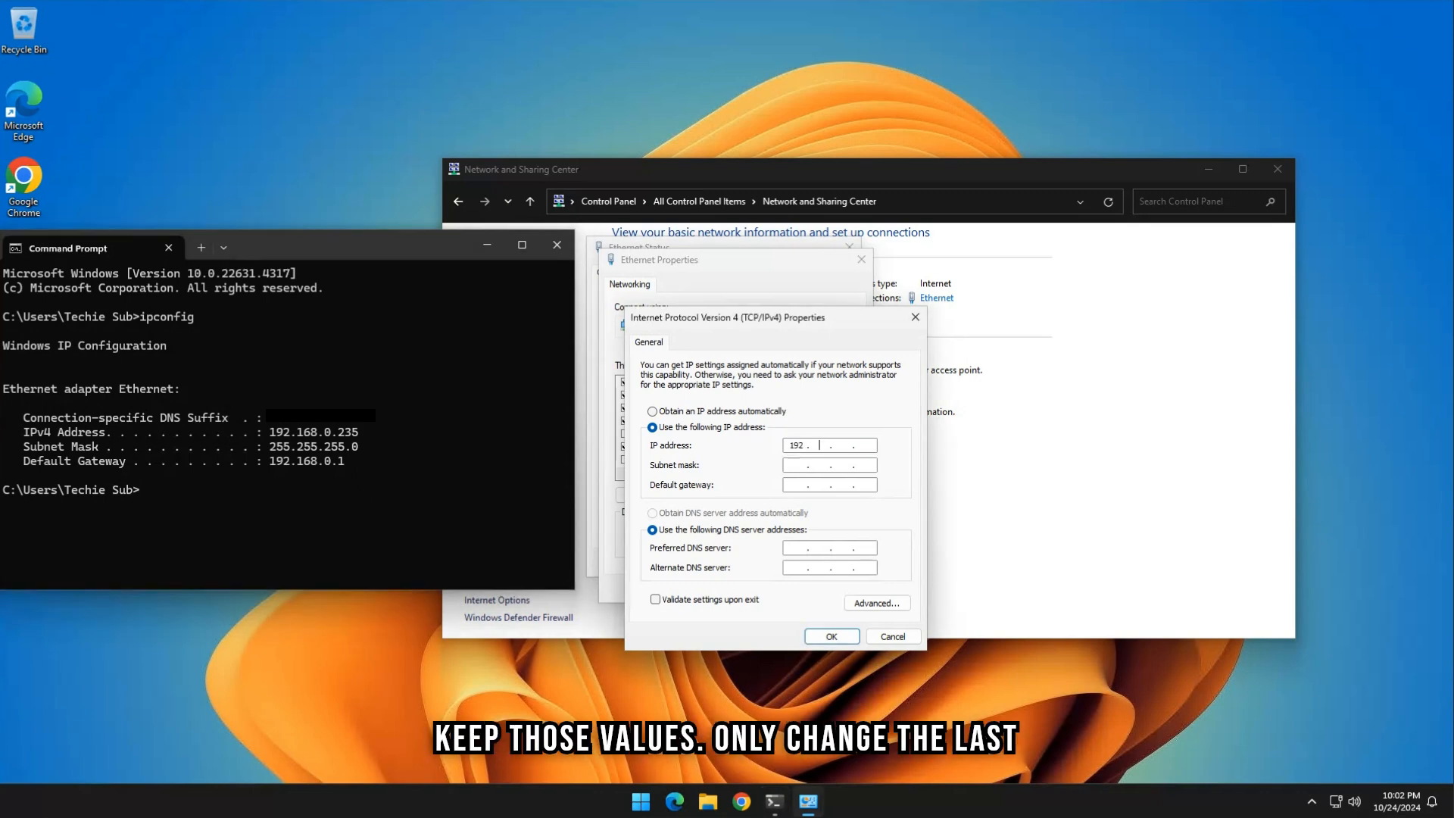
text(1680)
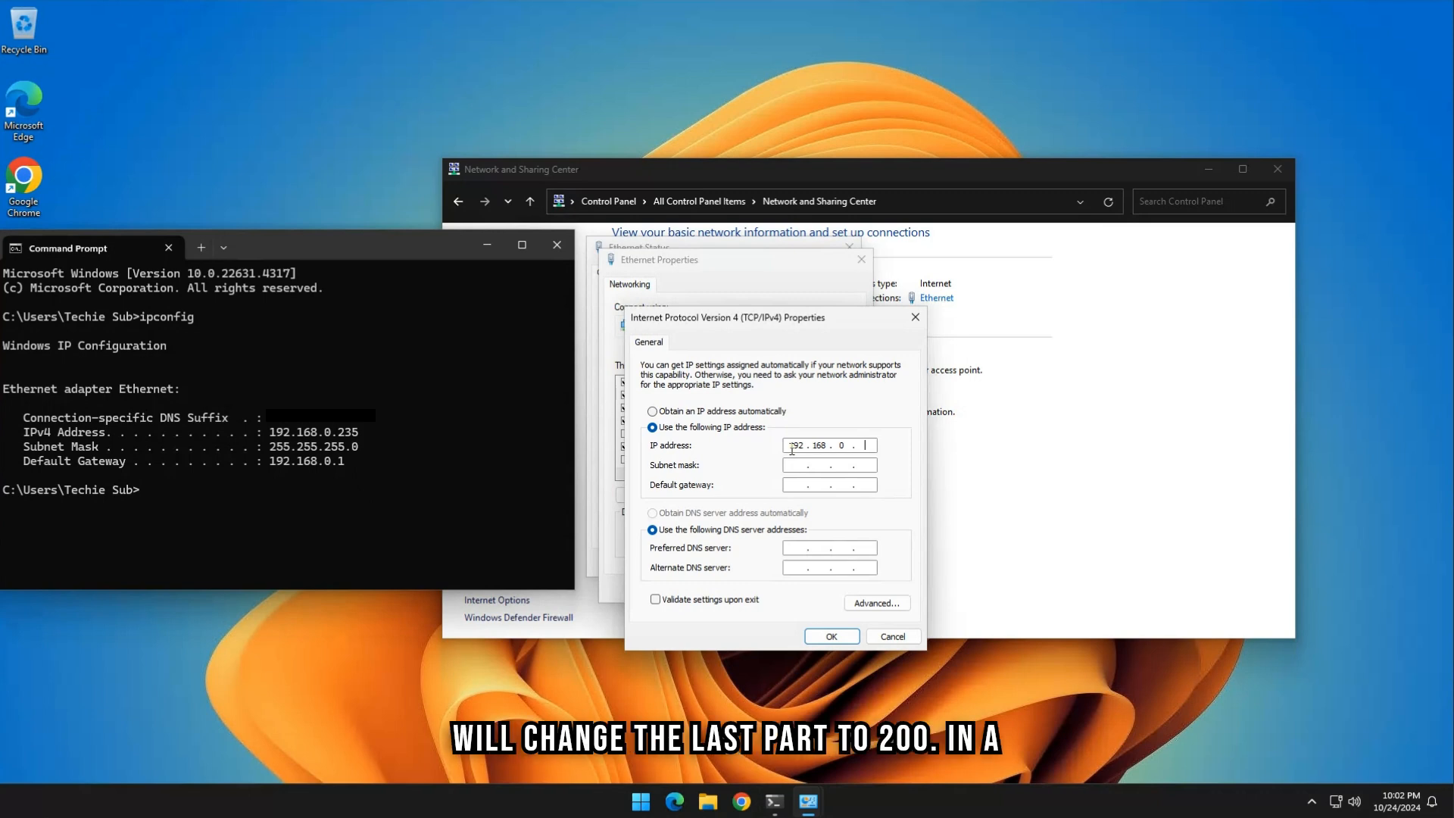
text(200)
click(830, 484)
text(192 . 168 . 0 . 1)
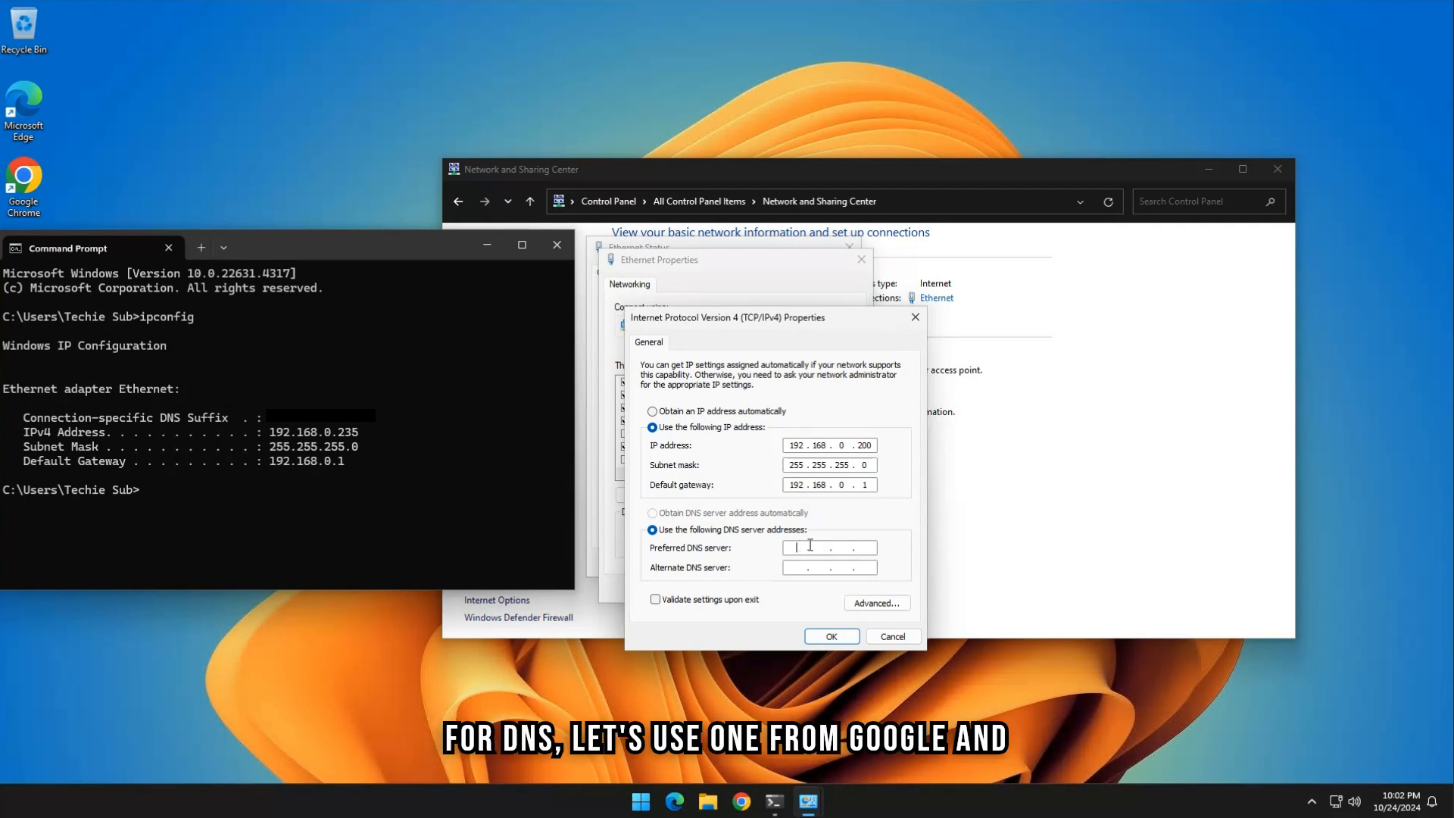
text(88)
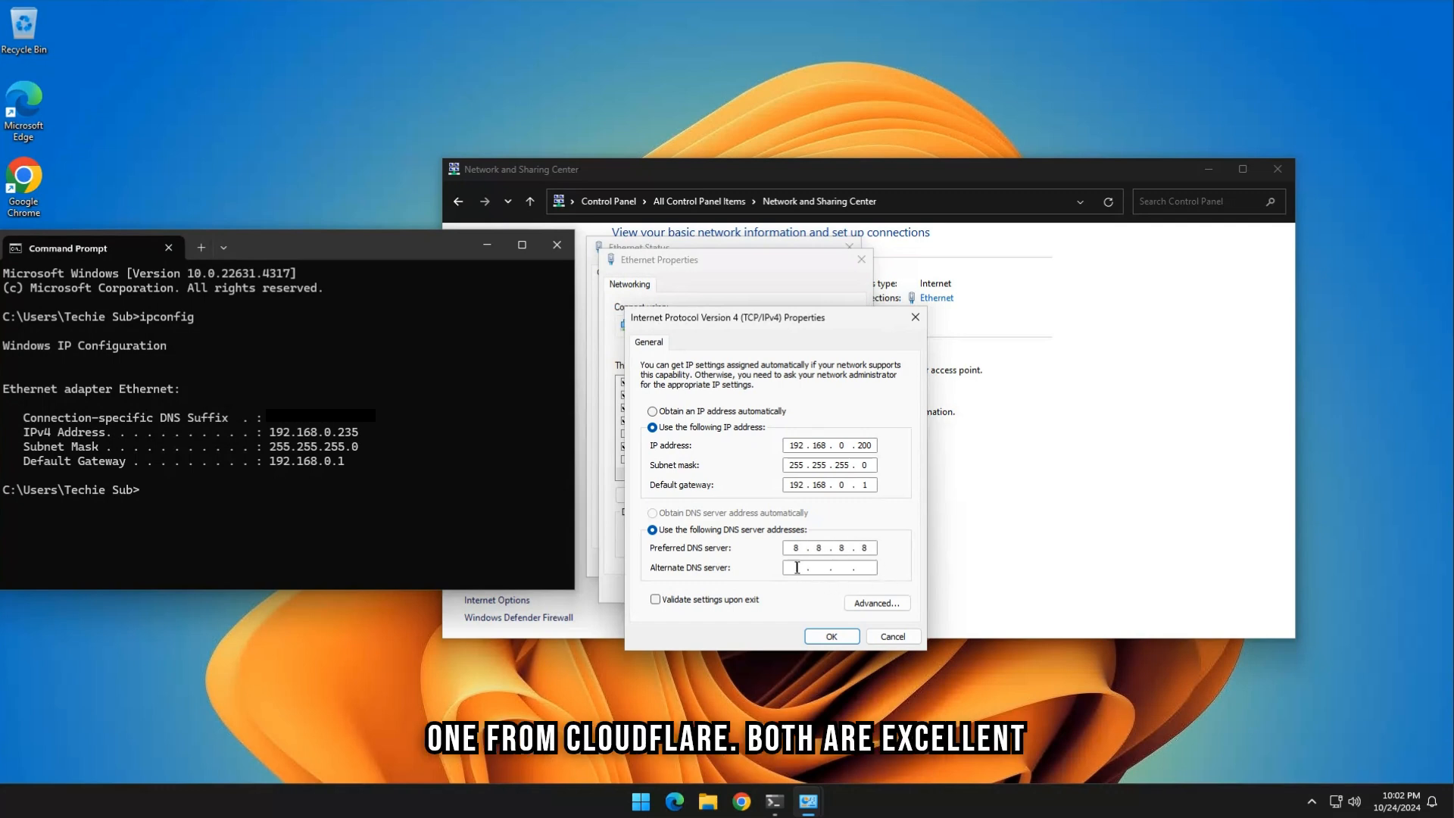
text(1.1.1.1)
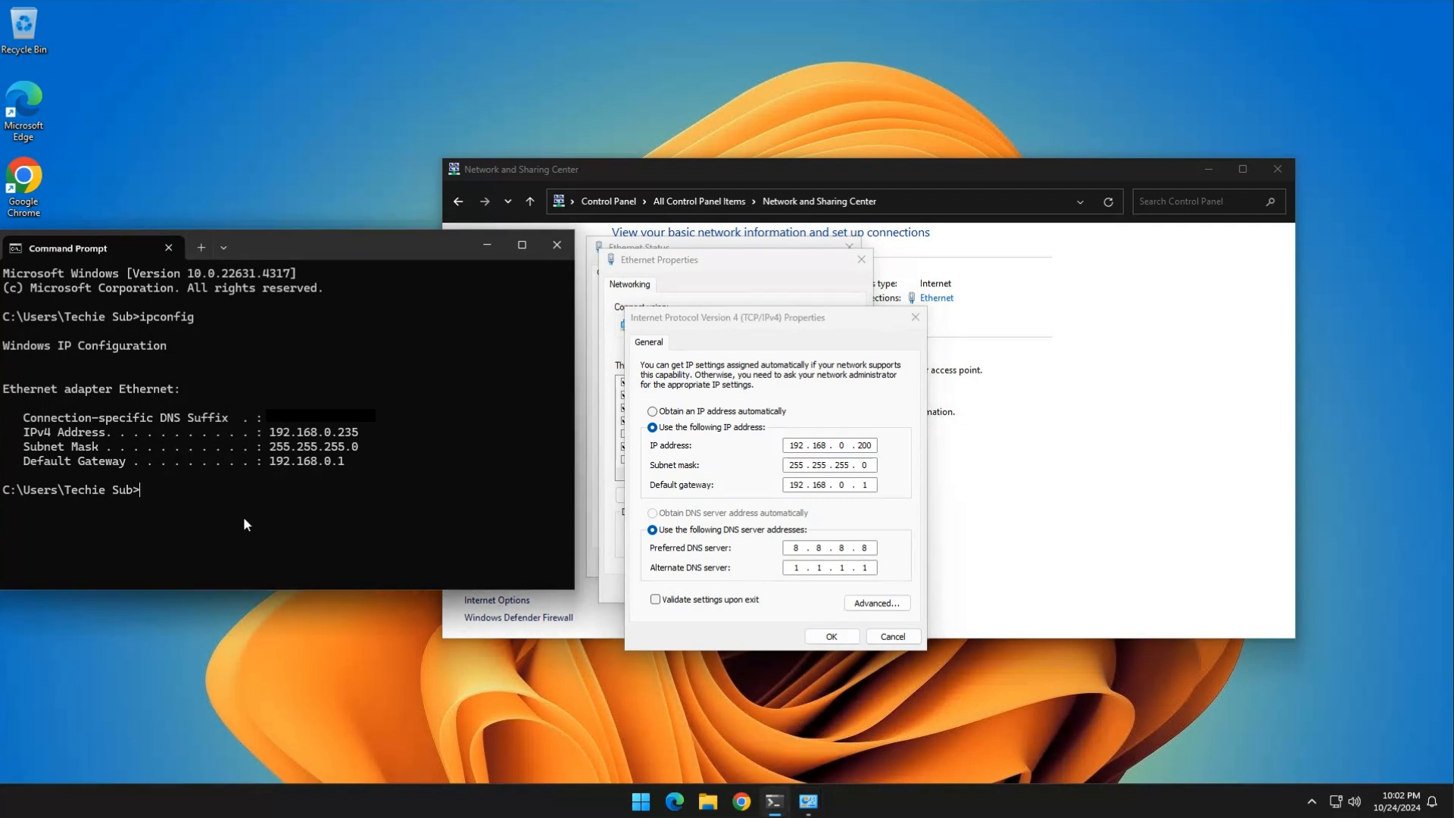
Ping 192.168.0.200, getting destination host unreachable, so the address is free
text(ping)
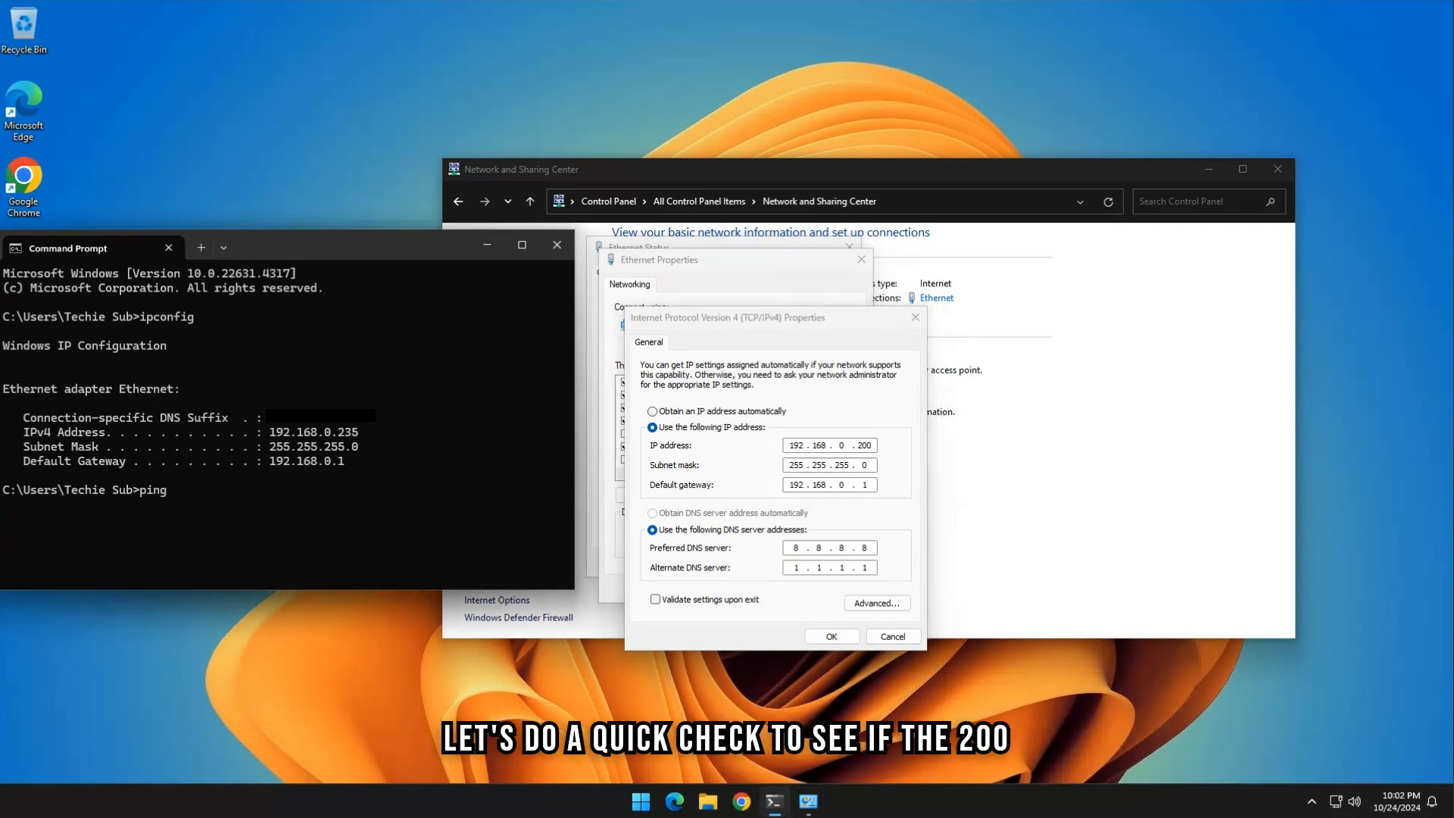
text(192.168.0.200)
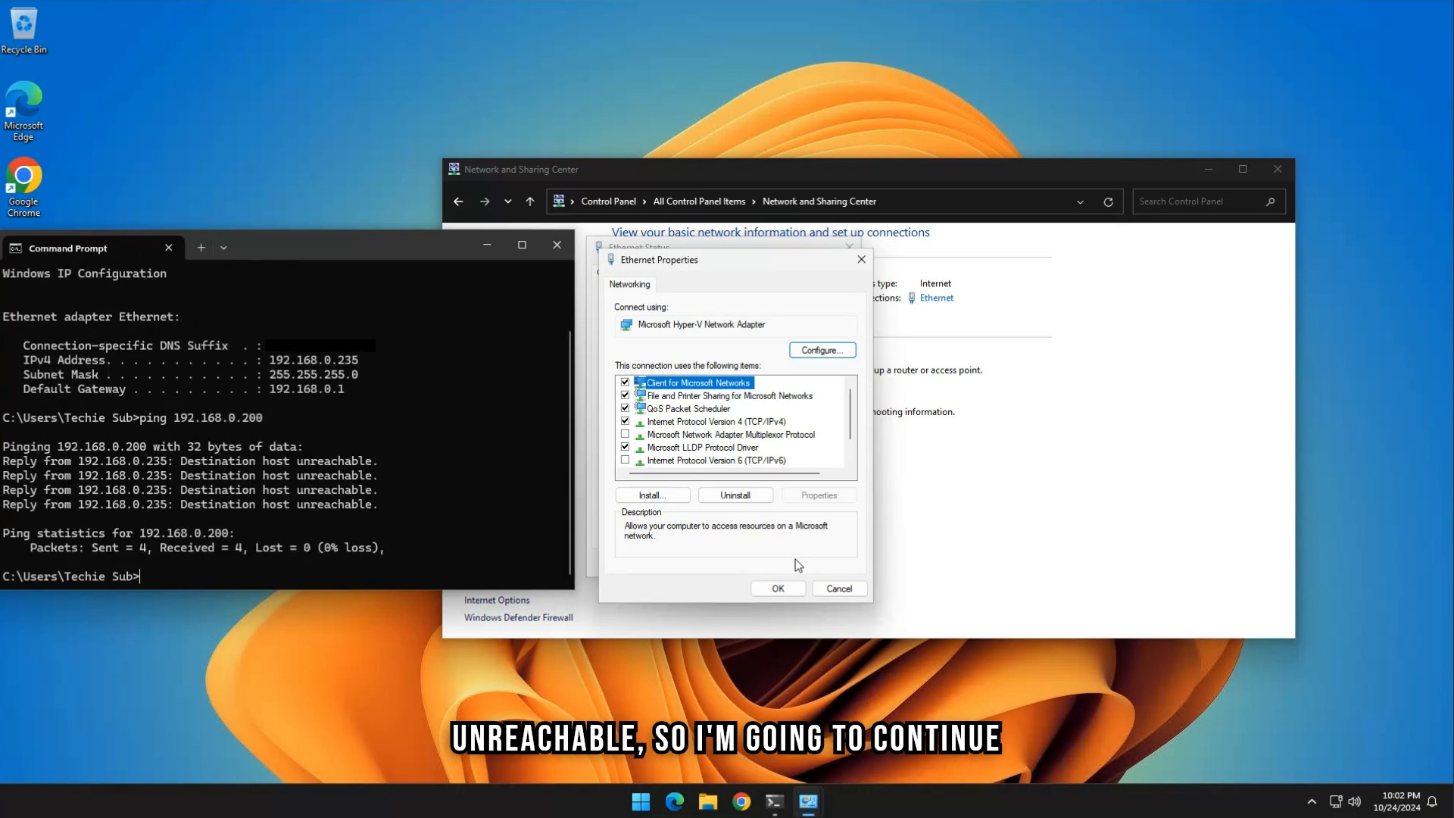
Apply the static settings with OK and rerun ipconfig, showing IPv4 address 192.168.0.200
click(776, 588)
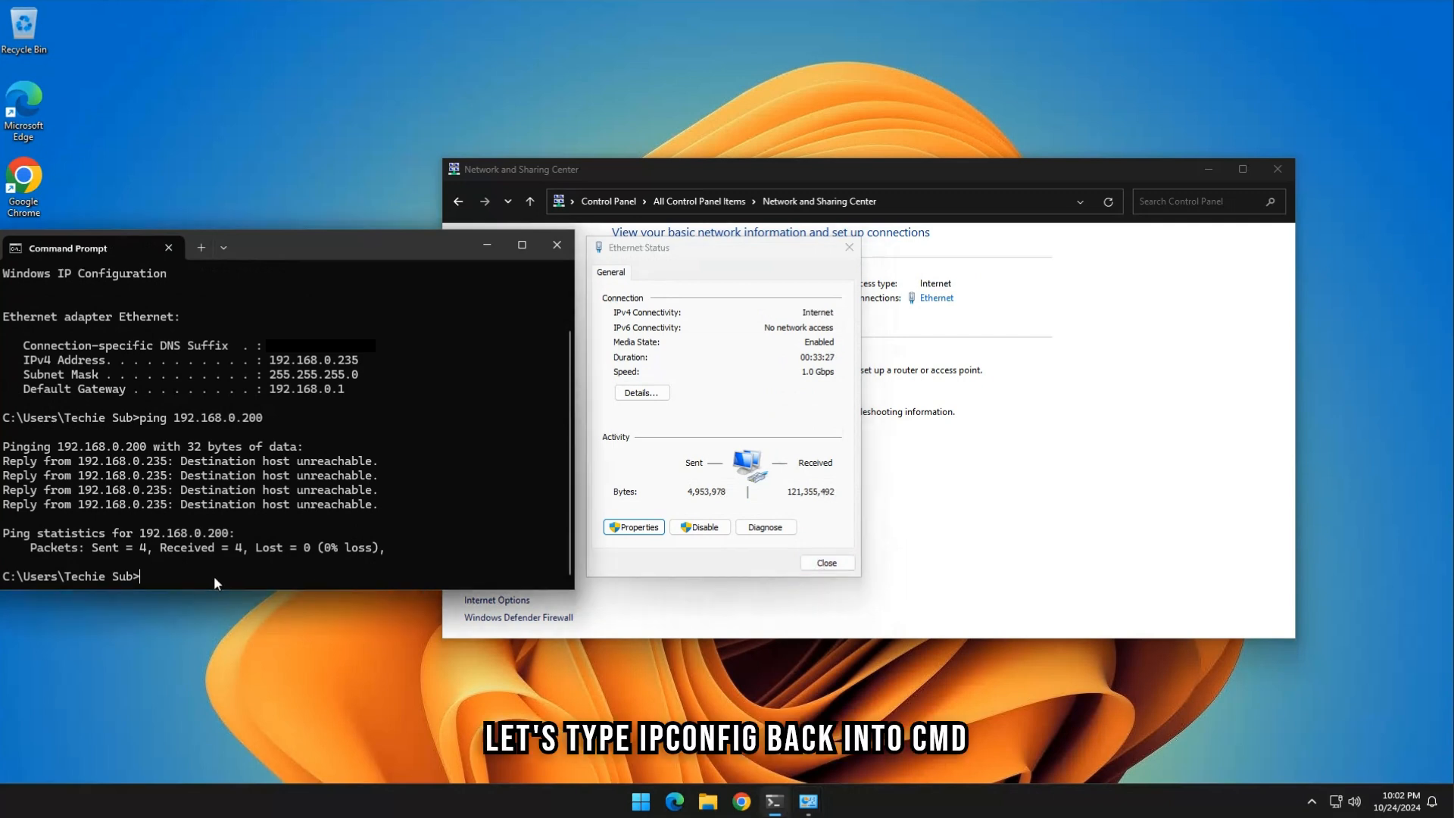
text(ipconfig)
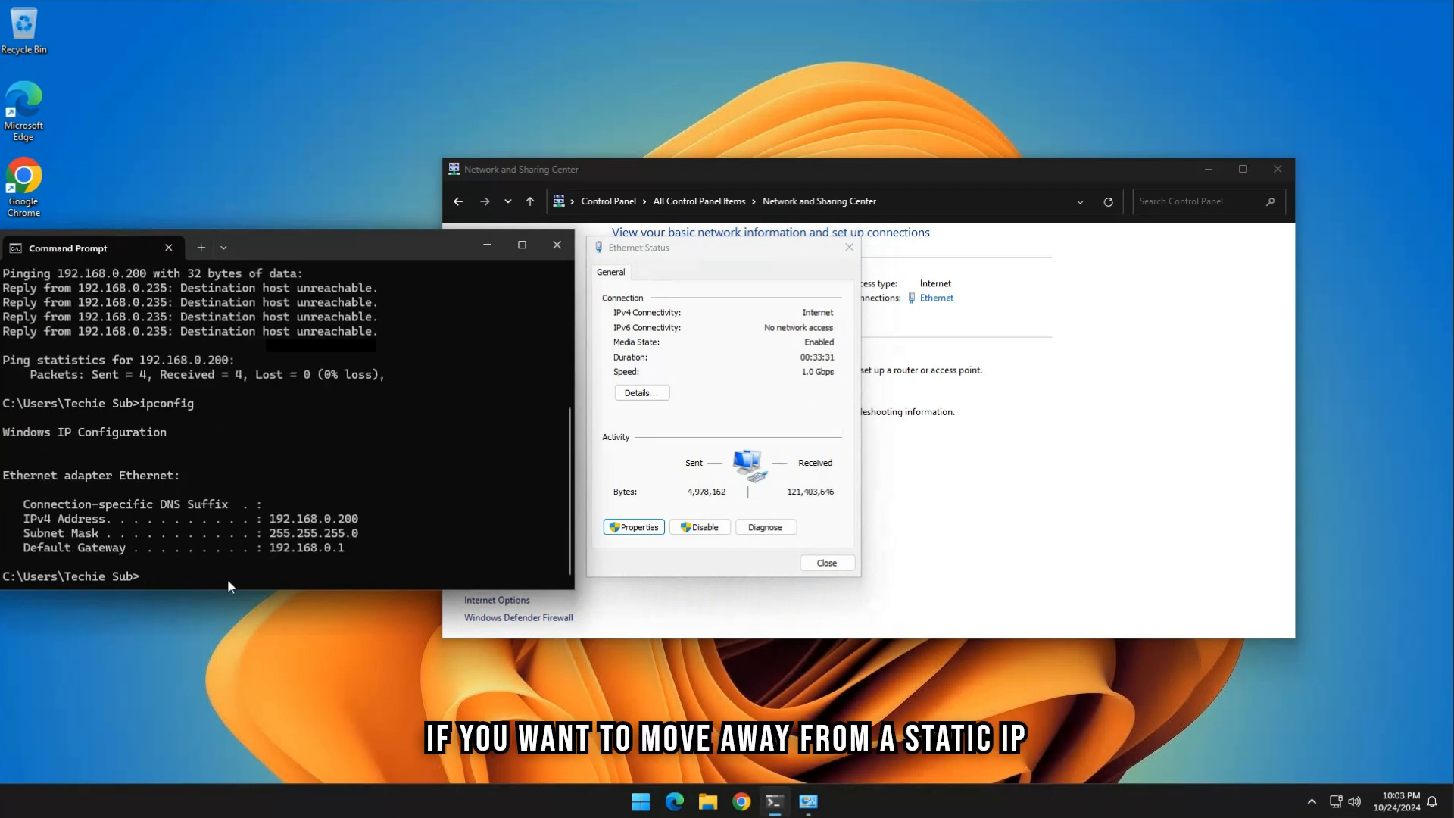
mouse_move(384, 535)
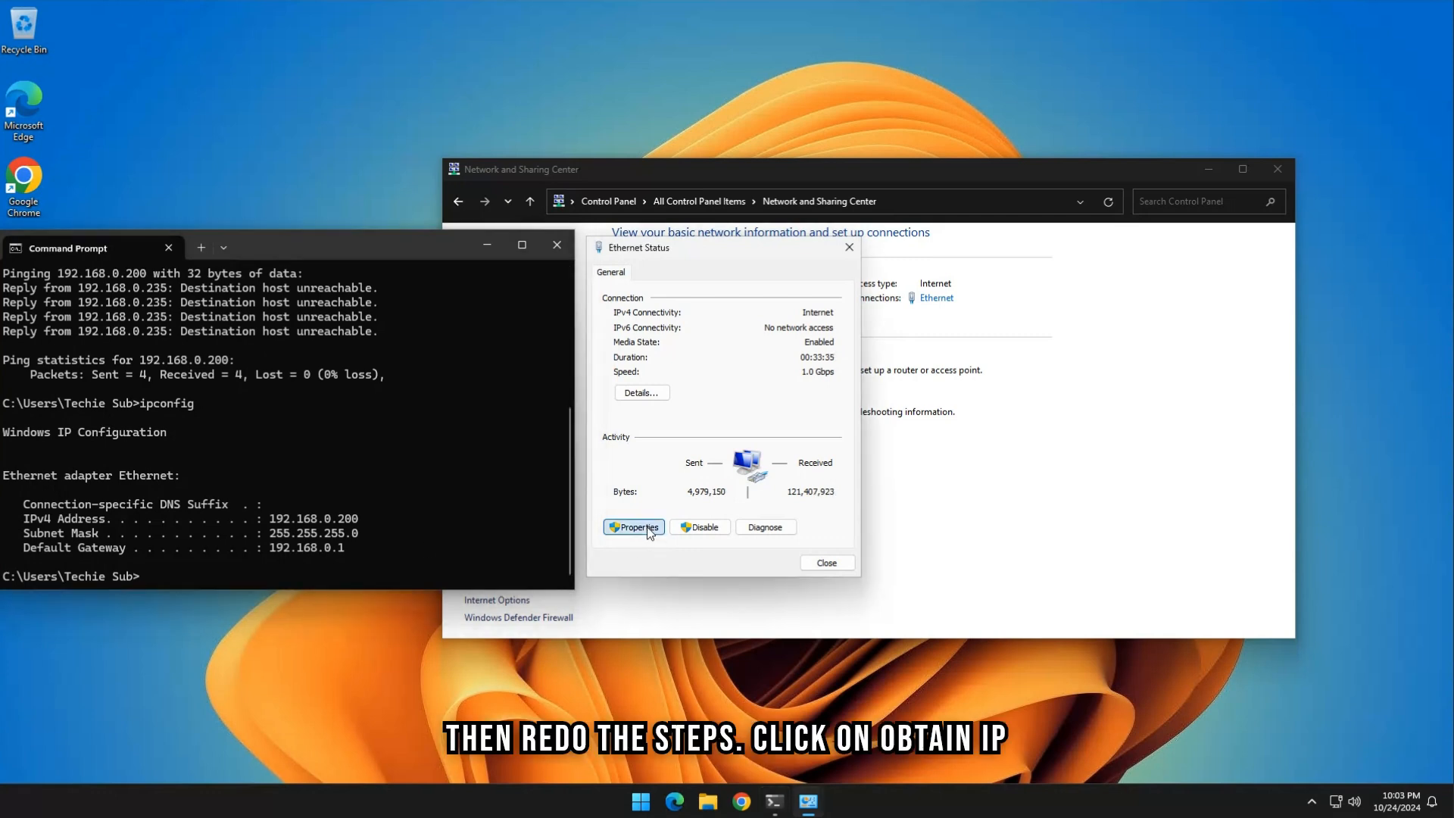
Switch Ethernet IPv4 back to 'Obtain an IP address automatically' and confirm both dialogs
click(633, 527)
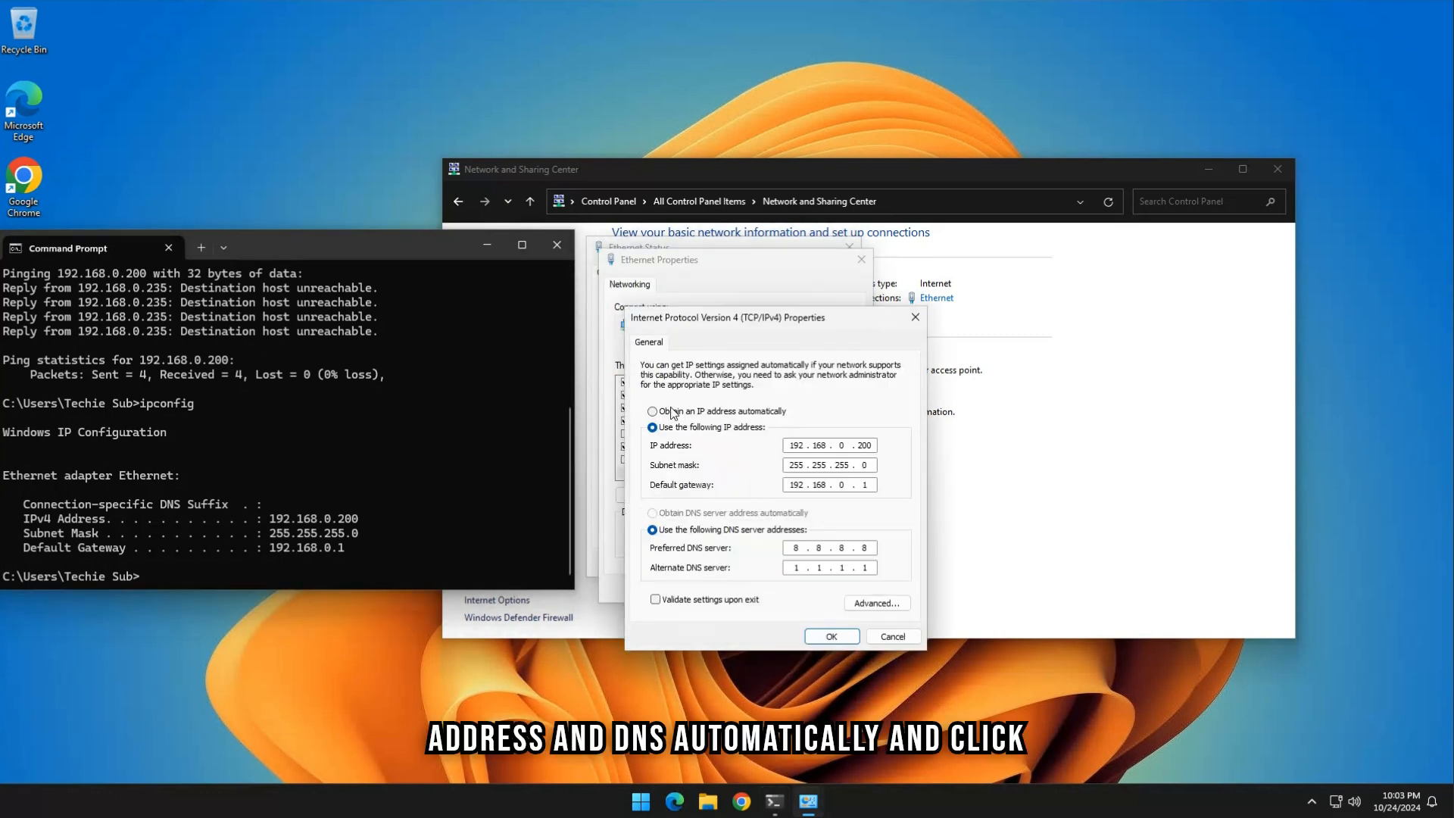
click(651, 411)
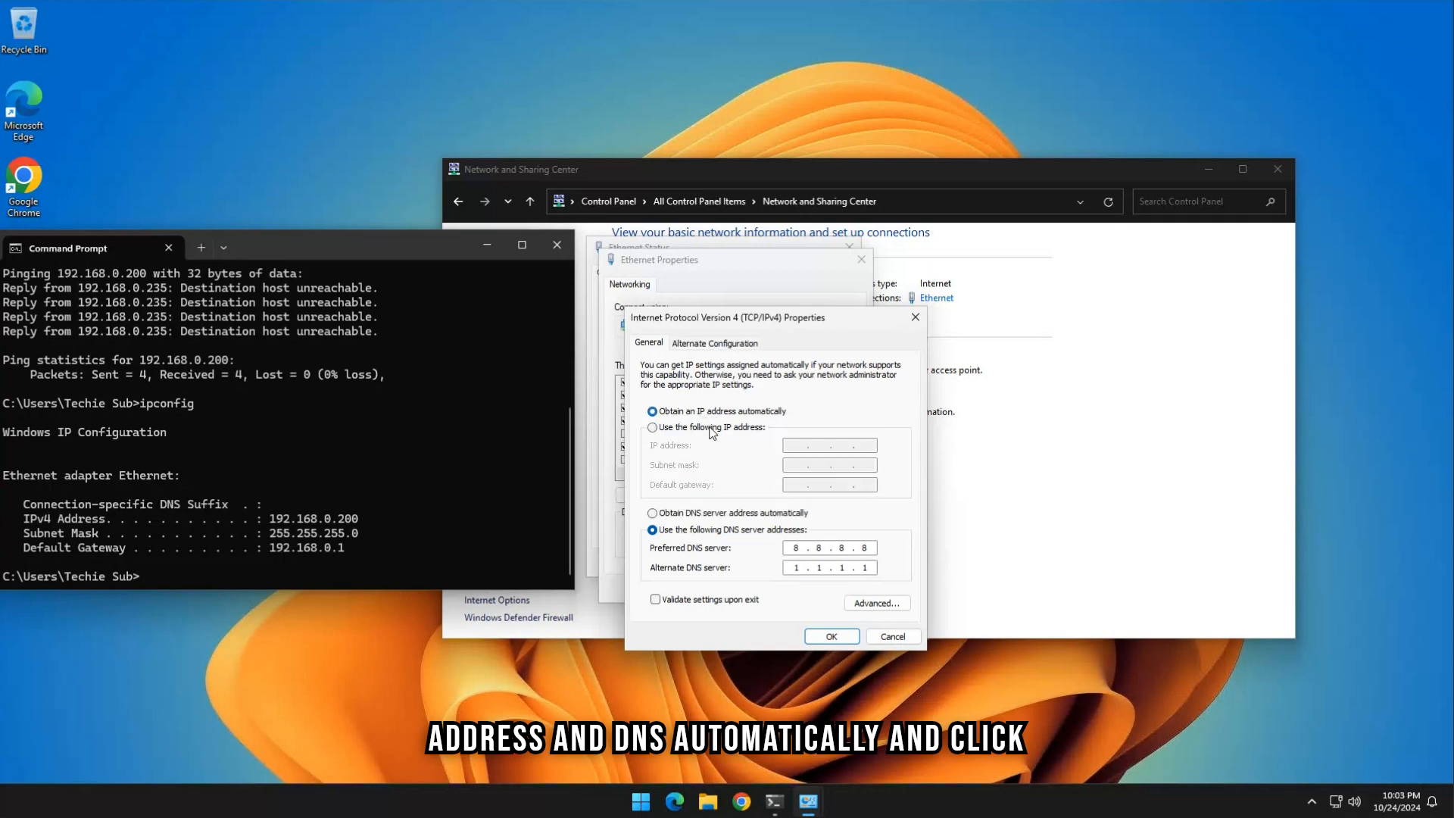
click(831, 636)
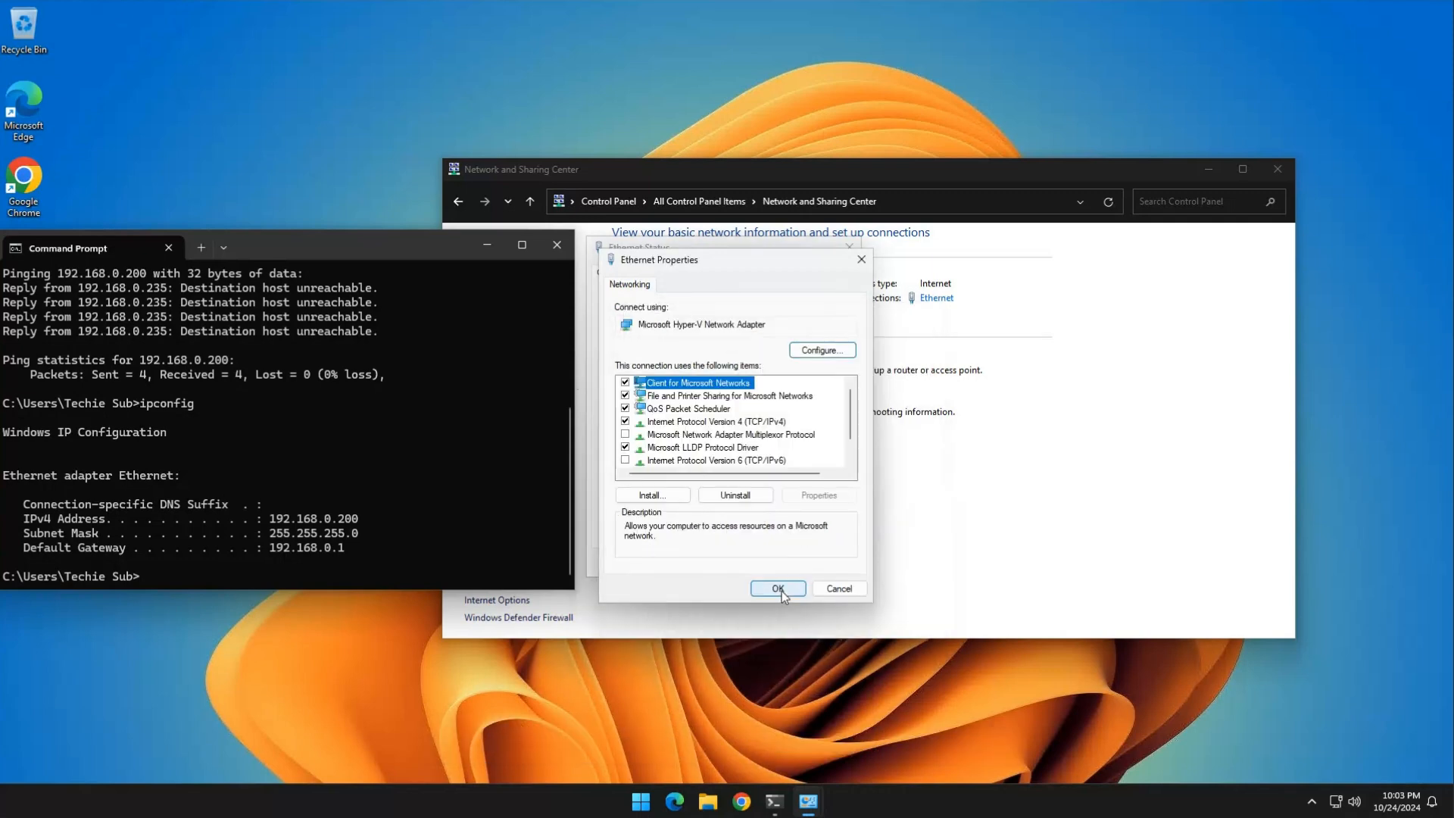
click(778, 588)
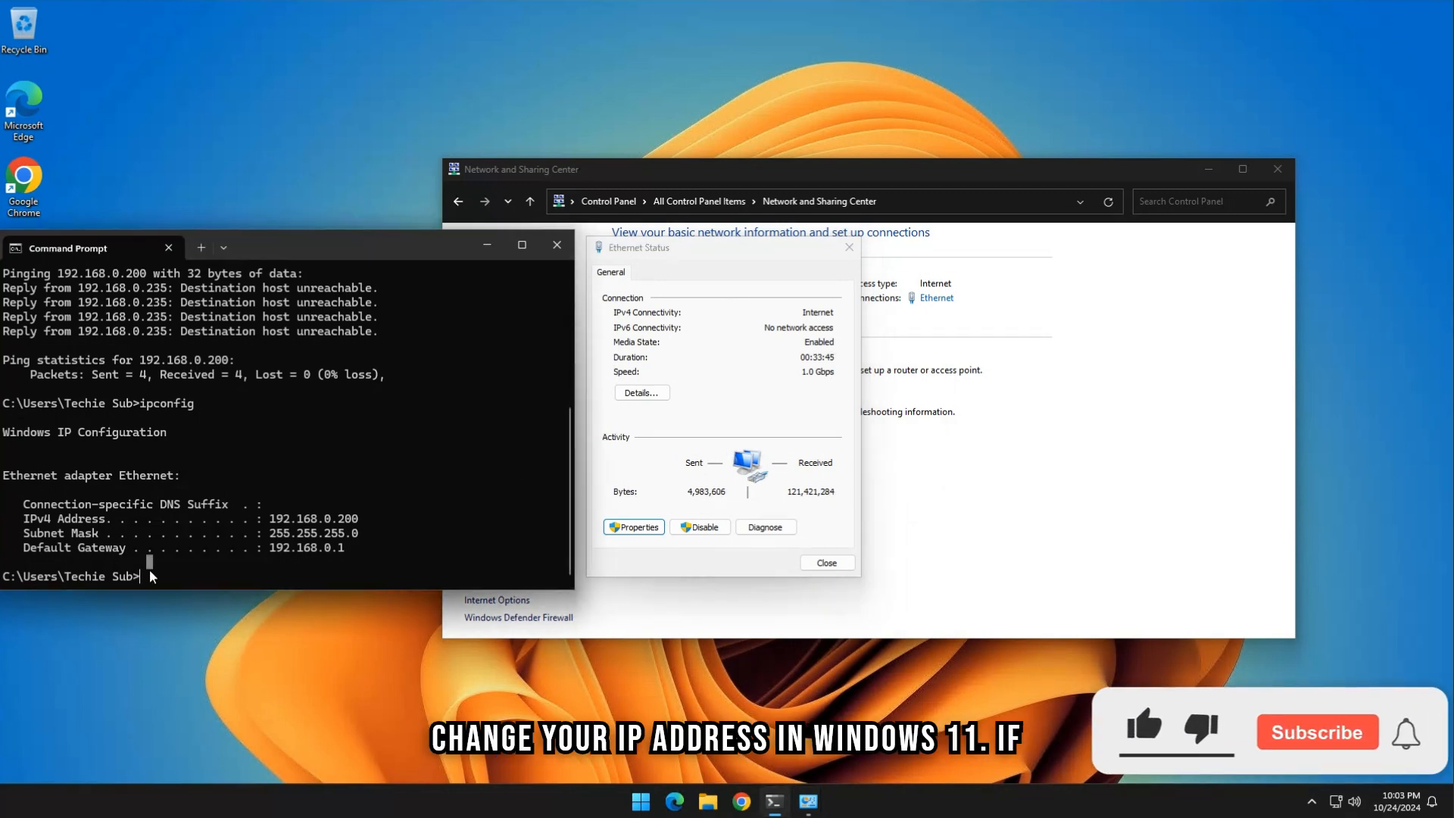
Rerun ipconfig in Command Prompt, confirming the address is back at 192.168.0.235
click(1316, 732)
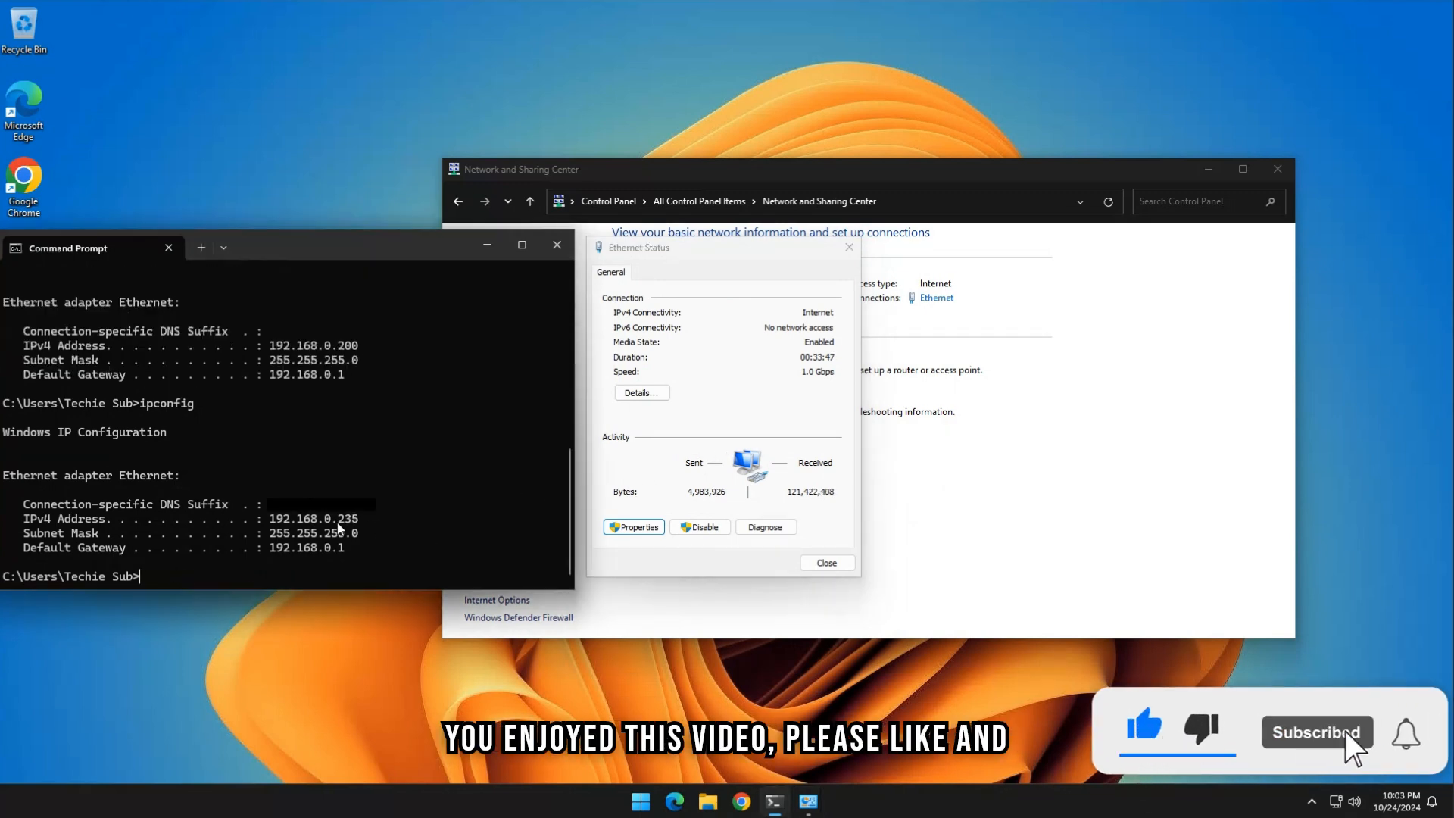
mouse_move(328, 631)
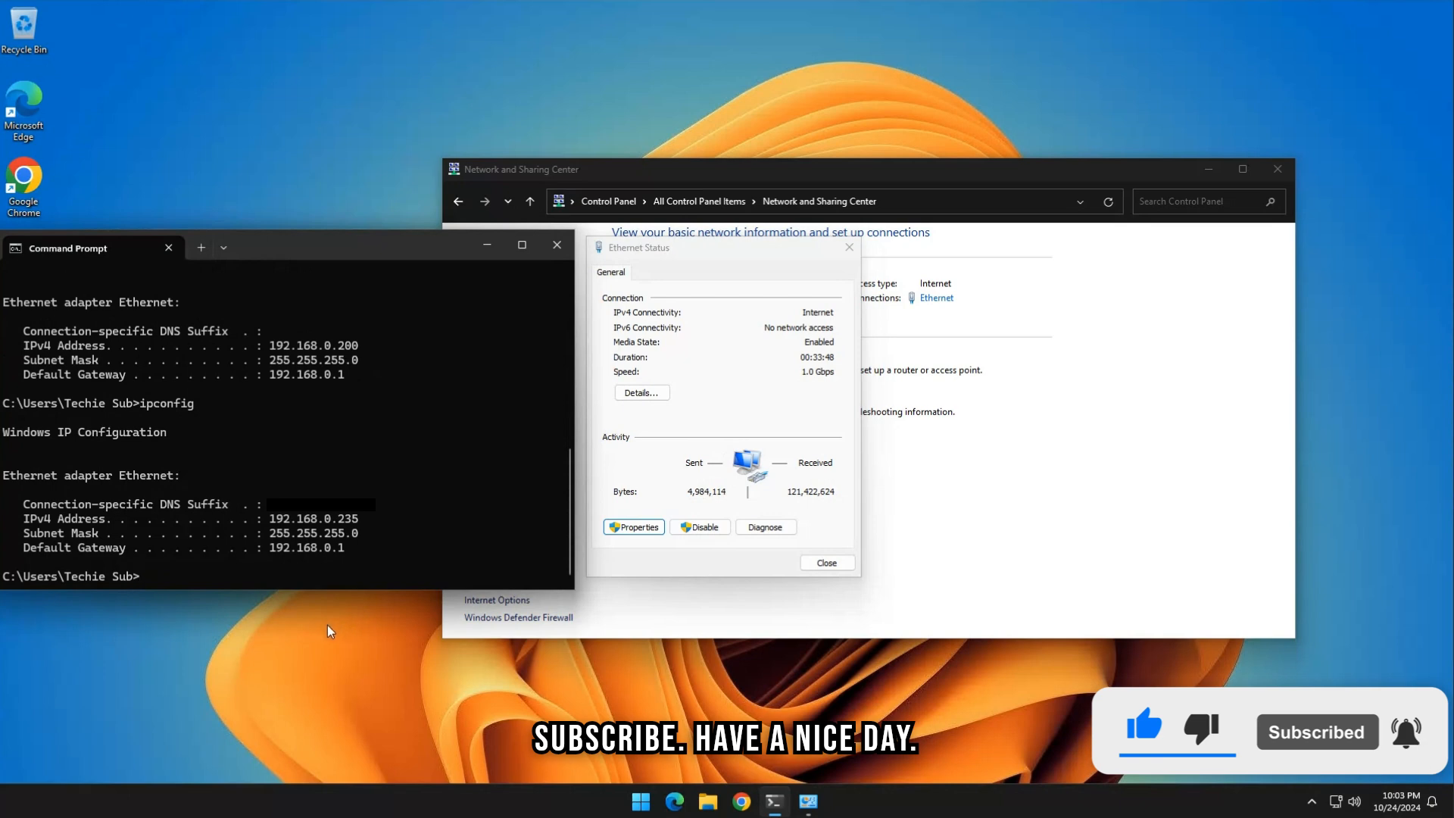